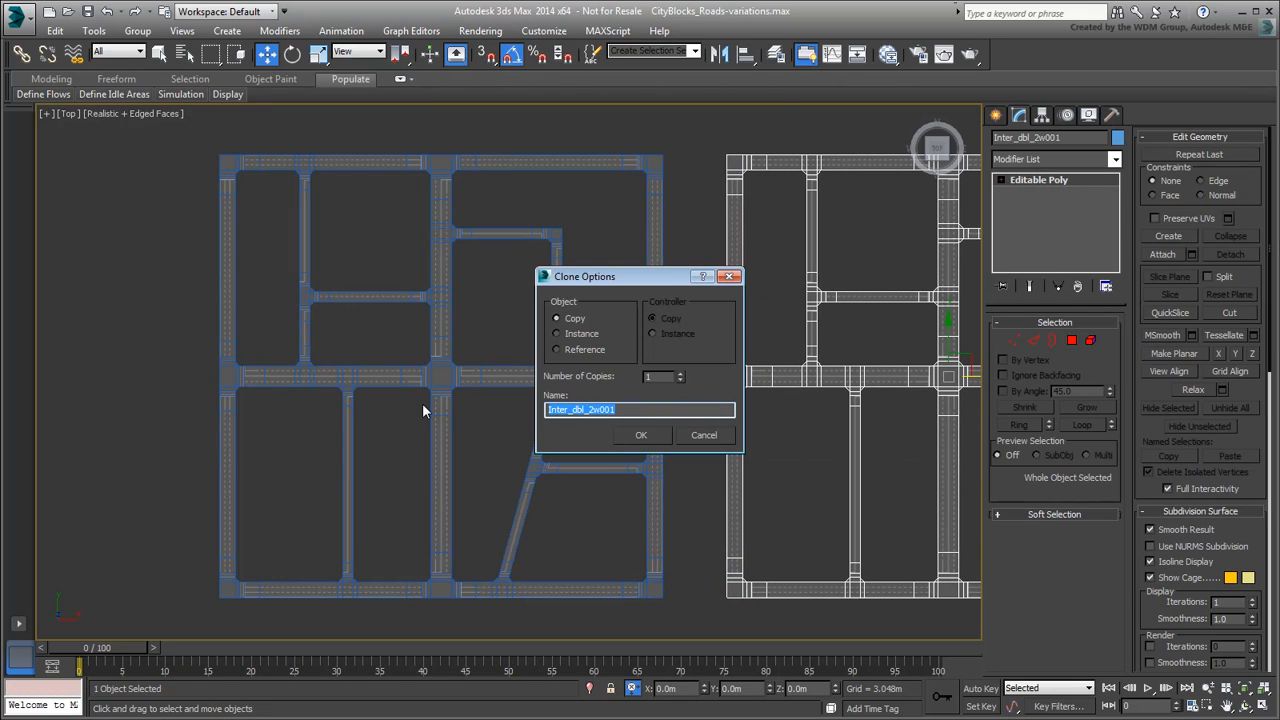
- Name the cloned copy of the road mesh CityBlock-A
text(CityBlock-A)
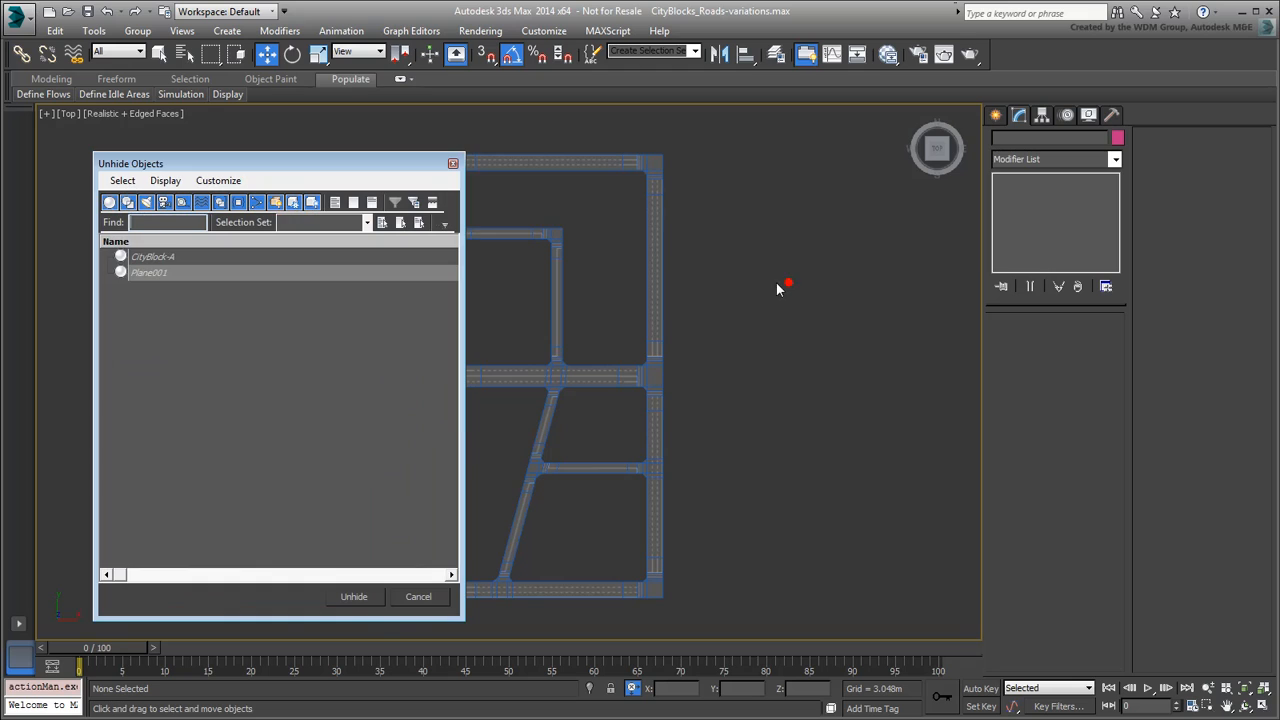
- Unhide Plane001 from the list of hidden objects
click(148, 272)
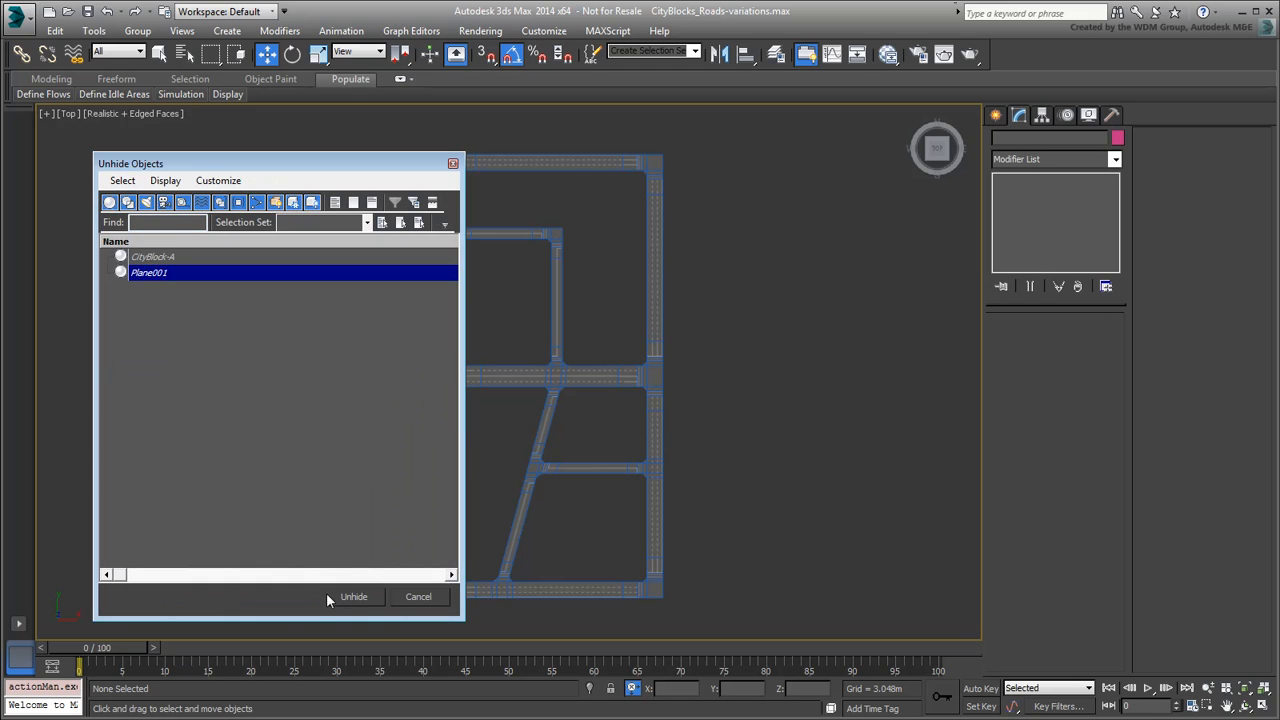
click(353, 596)
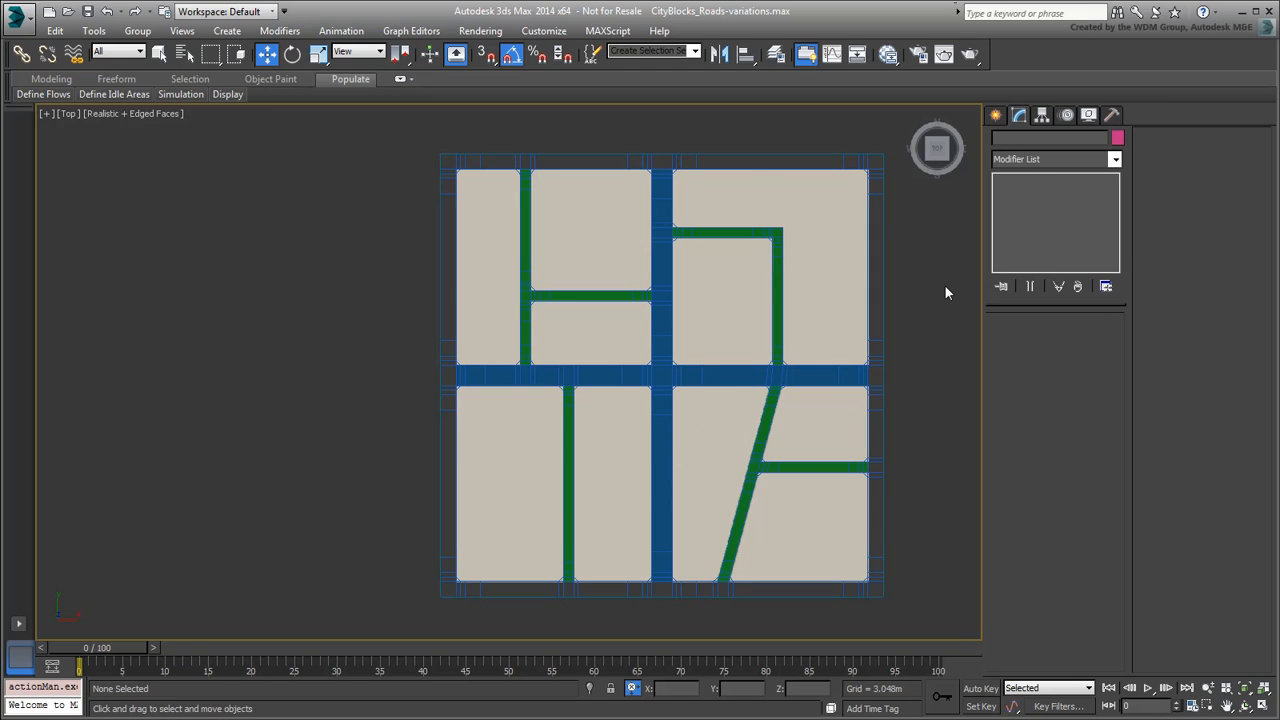
mouse_move(888, 55)
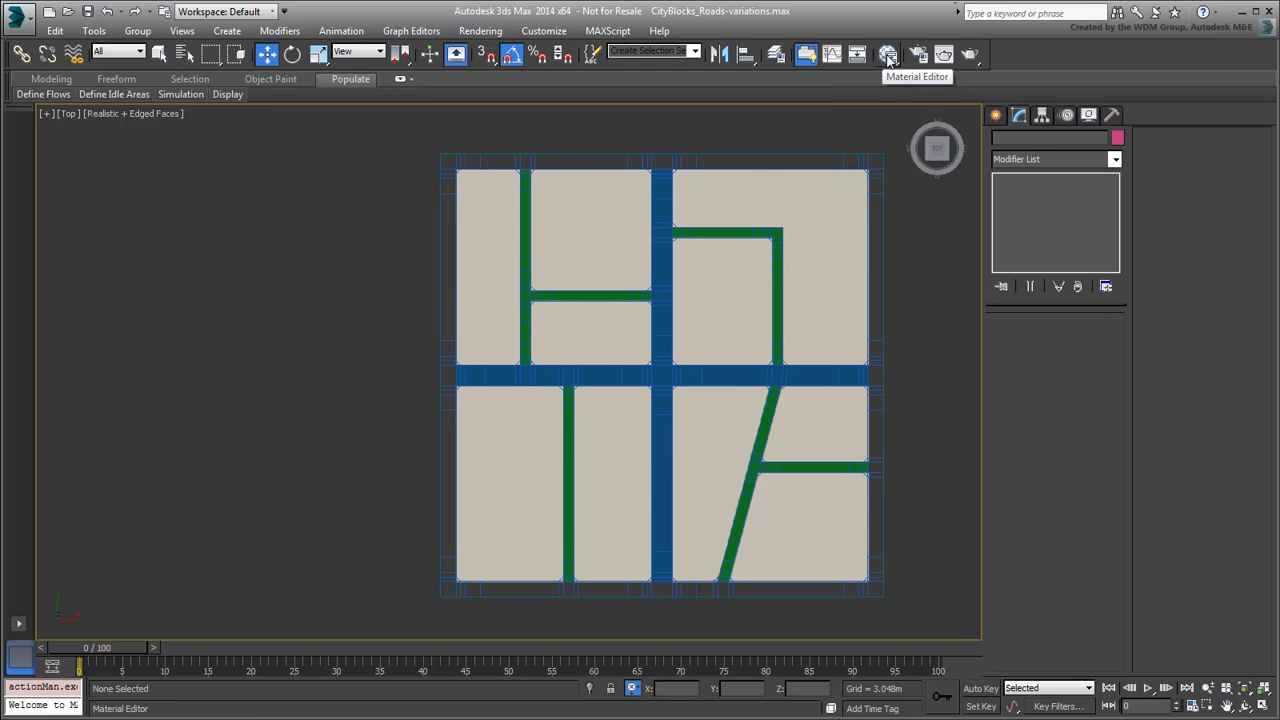
- Load _Block-B.jpg as the reference plane's bitmap in the Slate Material Editor
click(887, 55)
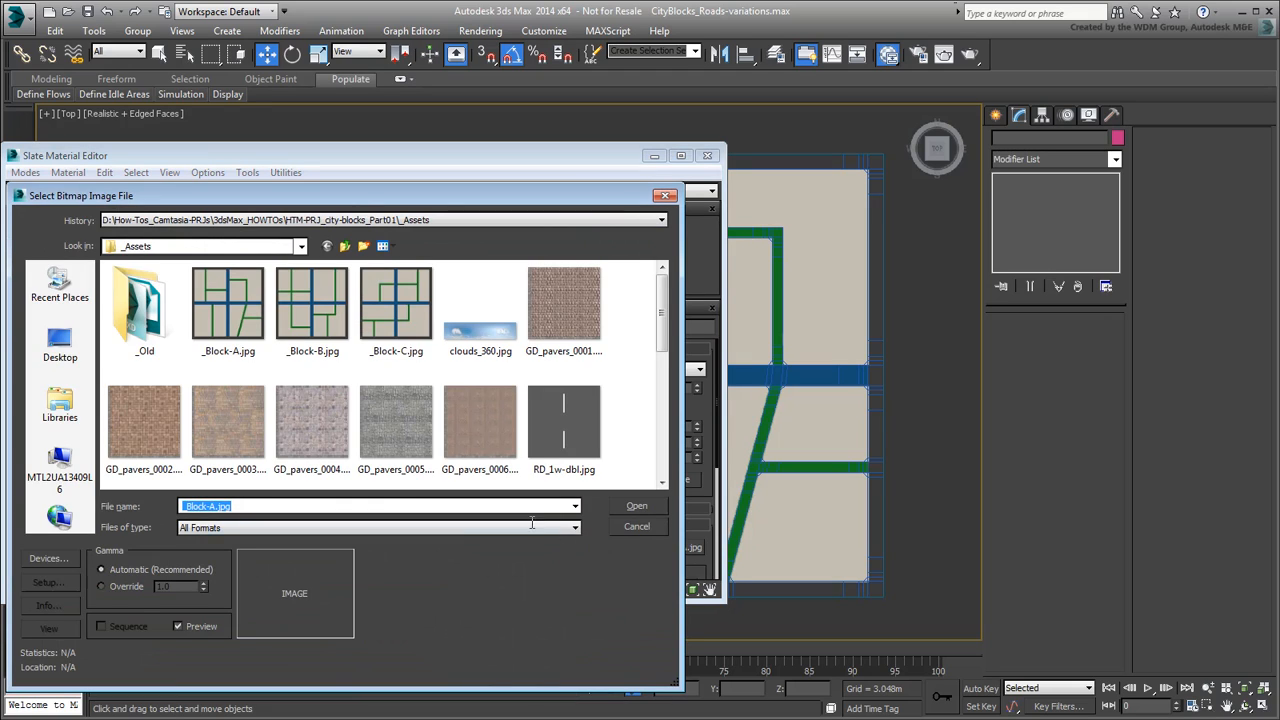
click(312, 305)
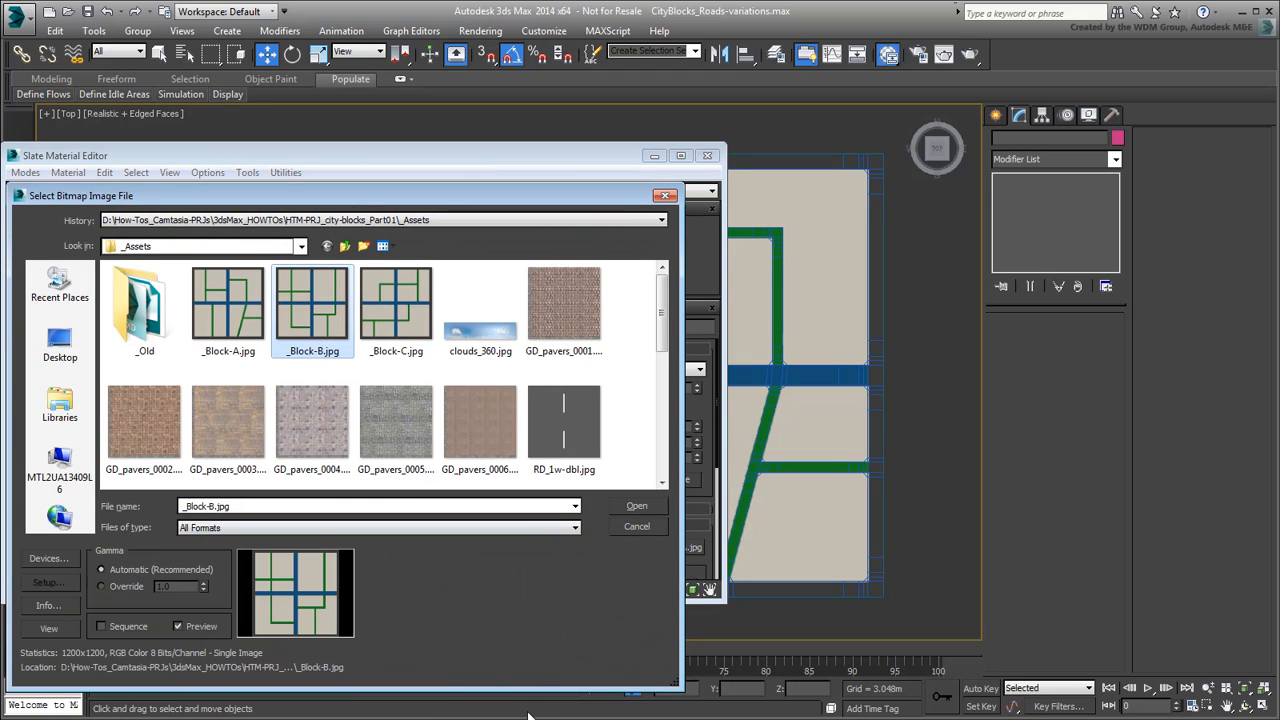
click(636, 505)
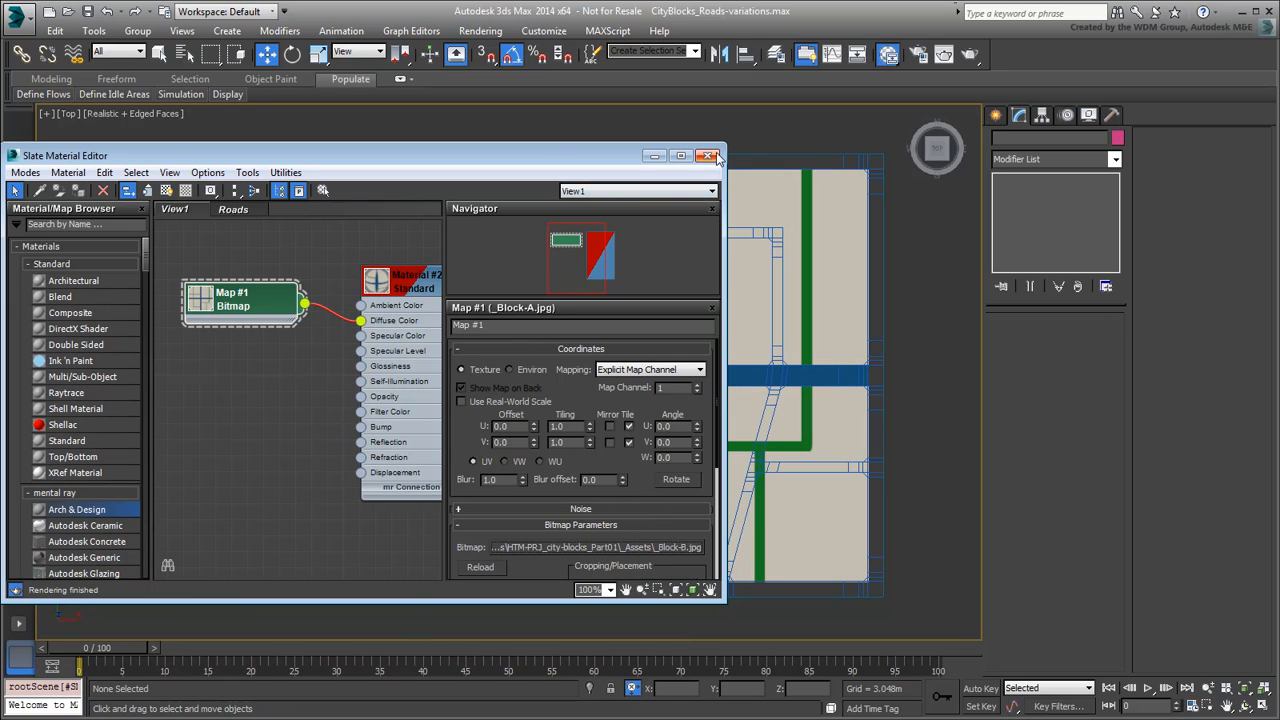
click(709, 155)
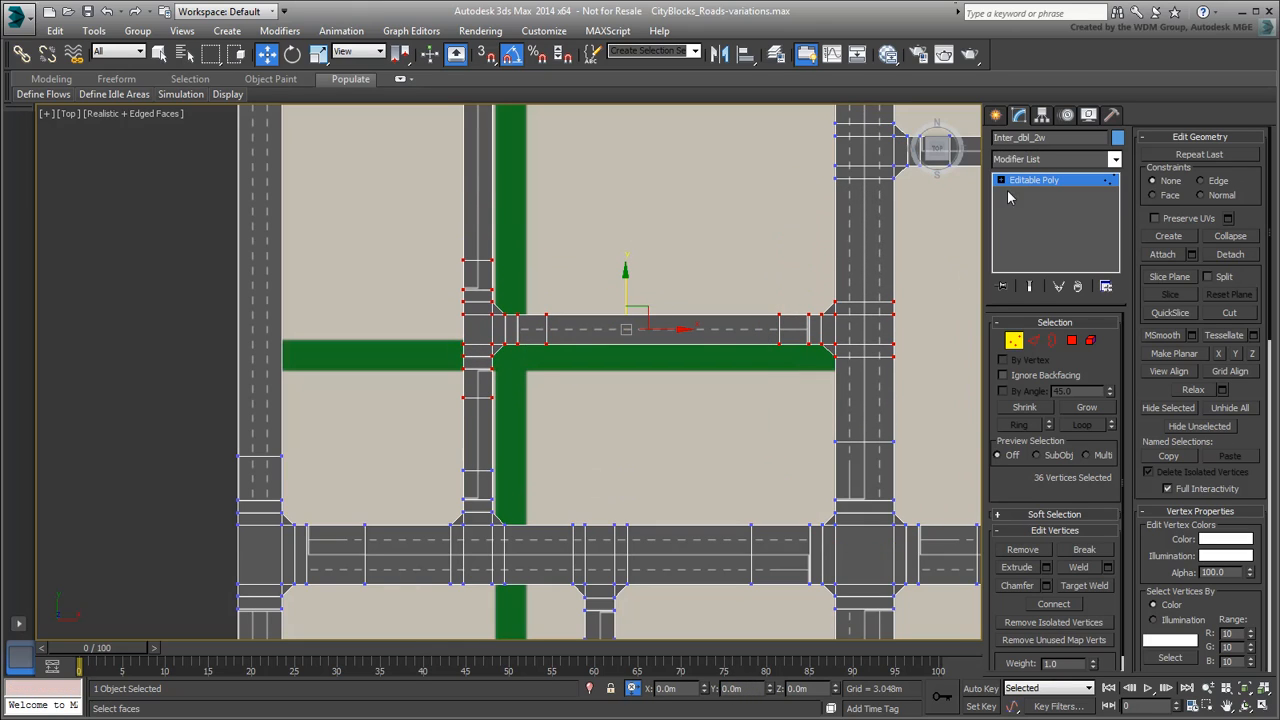
- Enter vertex editing on the inter_dbl_2w road mesh and zoom out over the layout
click(1155, 218)
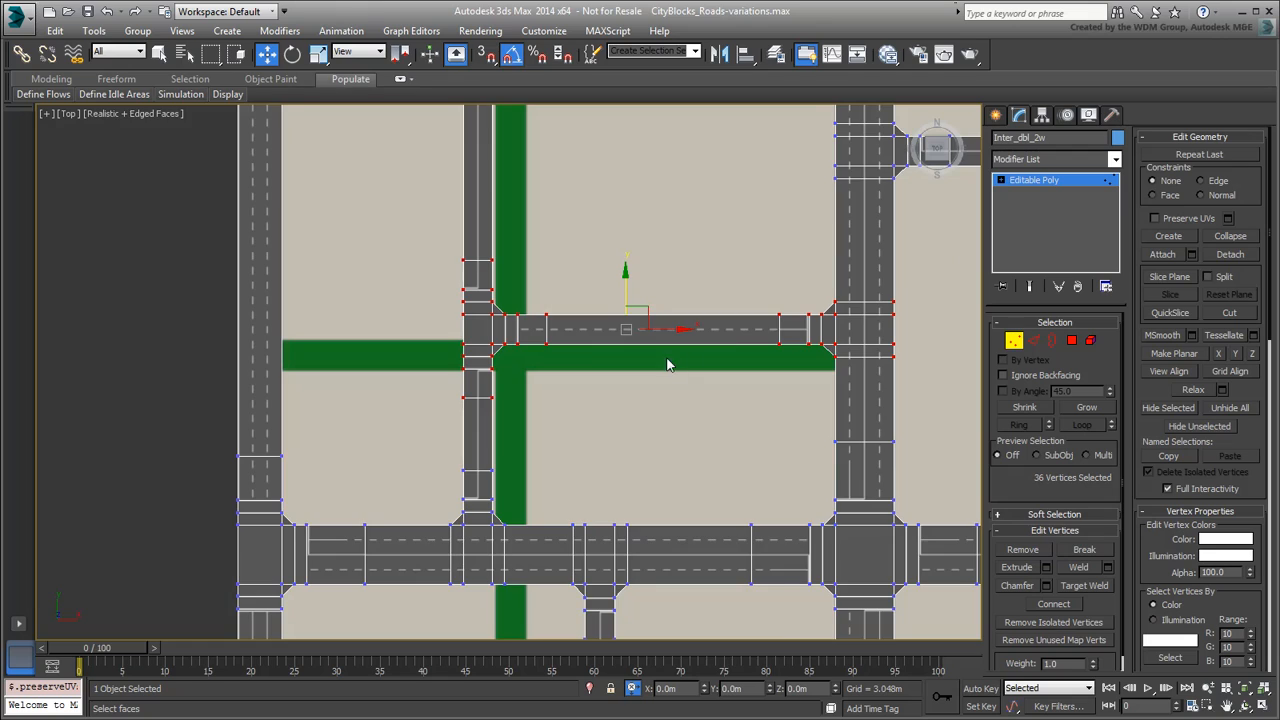
scroll(down, 3)
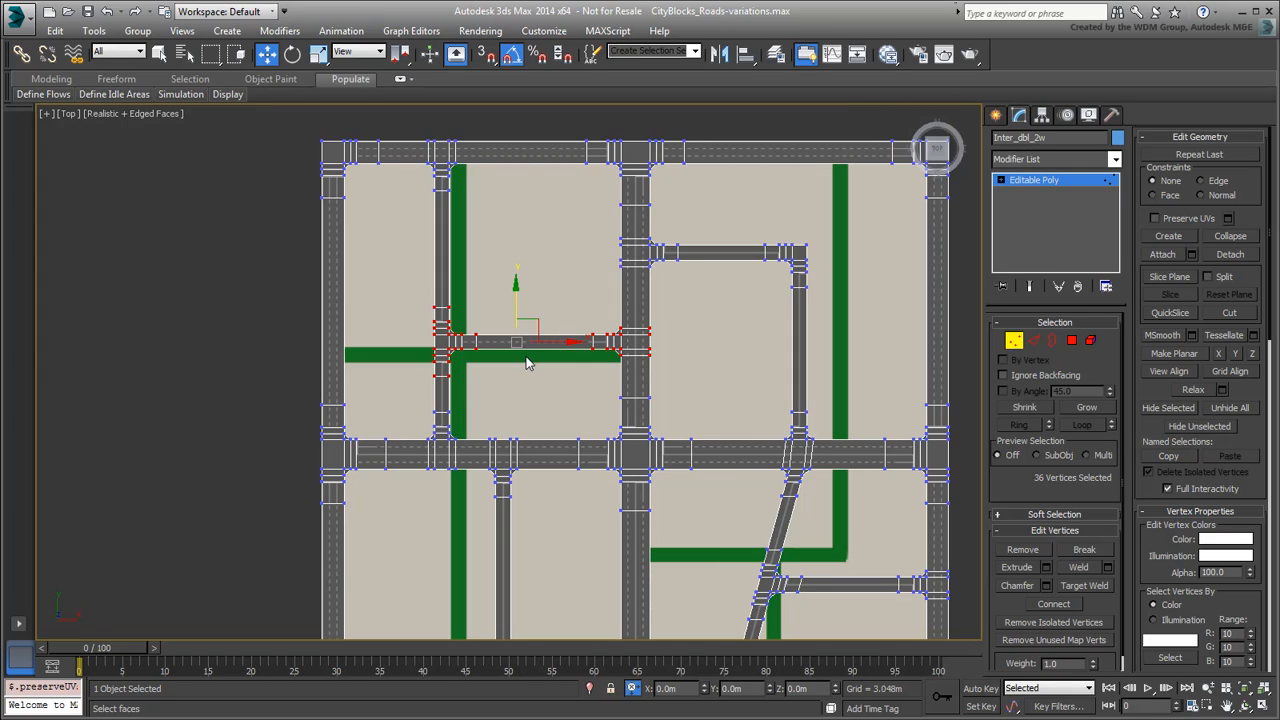
mouse_move(1012, 368)
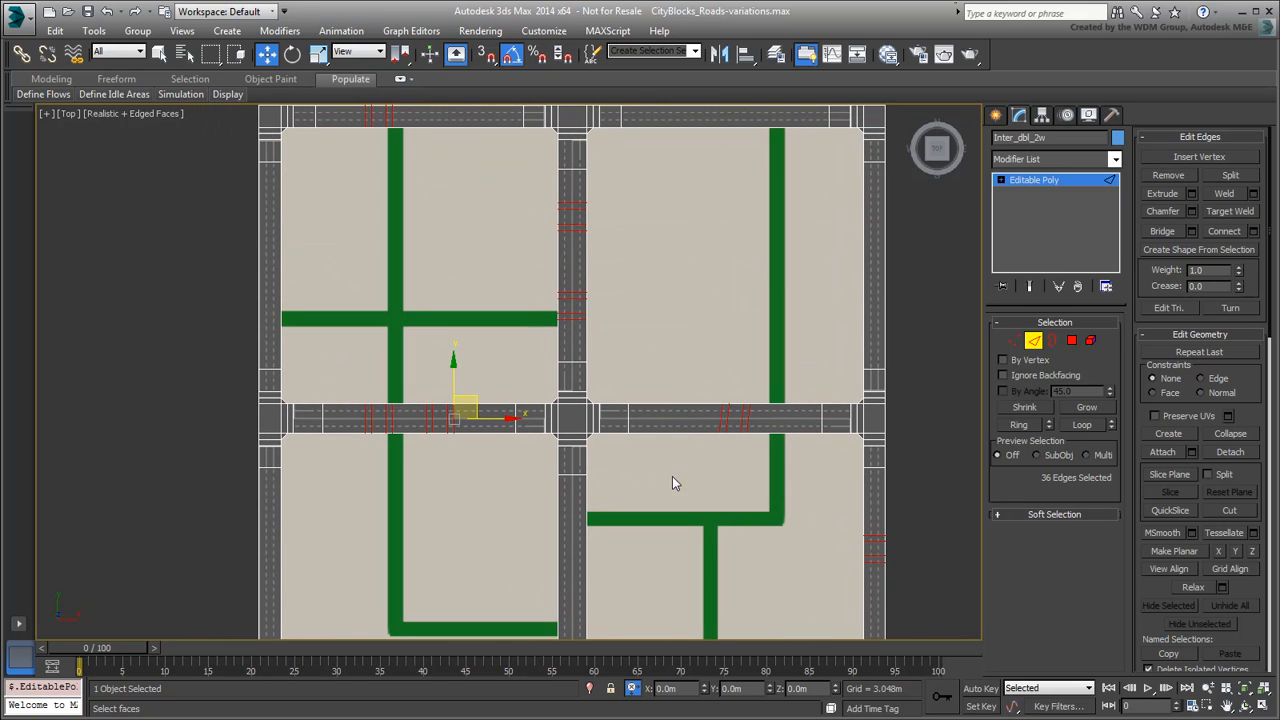
key(backspace)
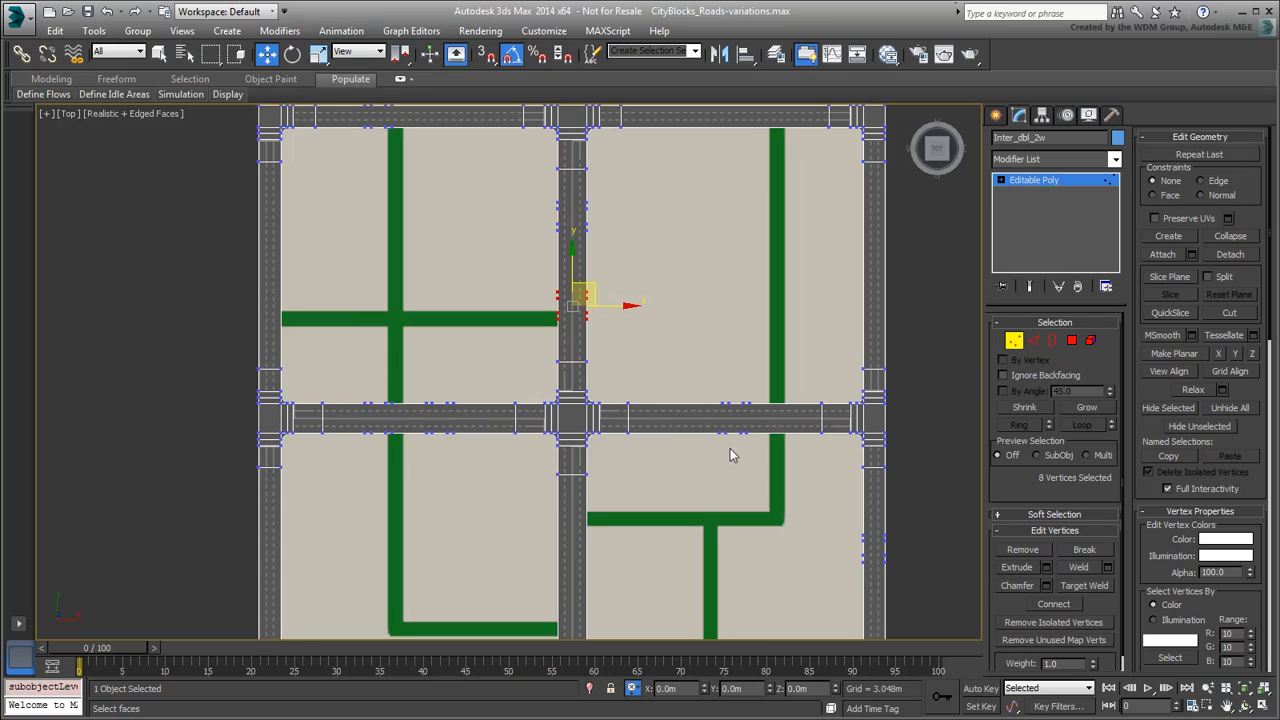
drag(585, 300, 735, 415)
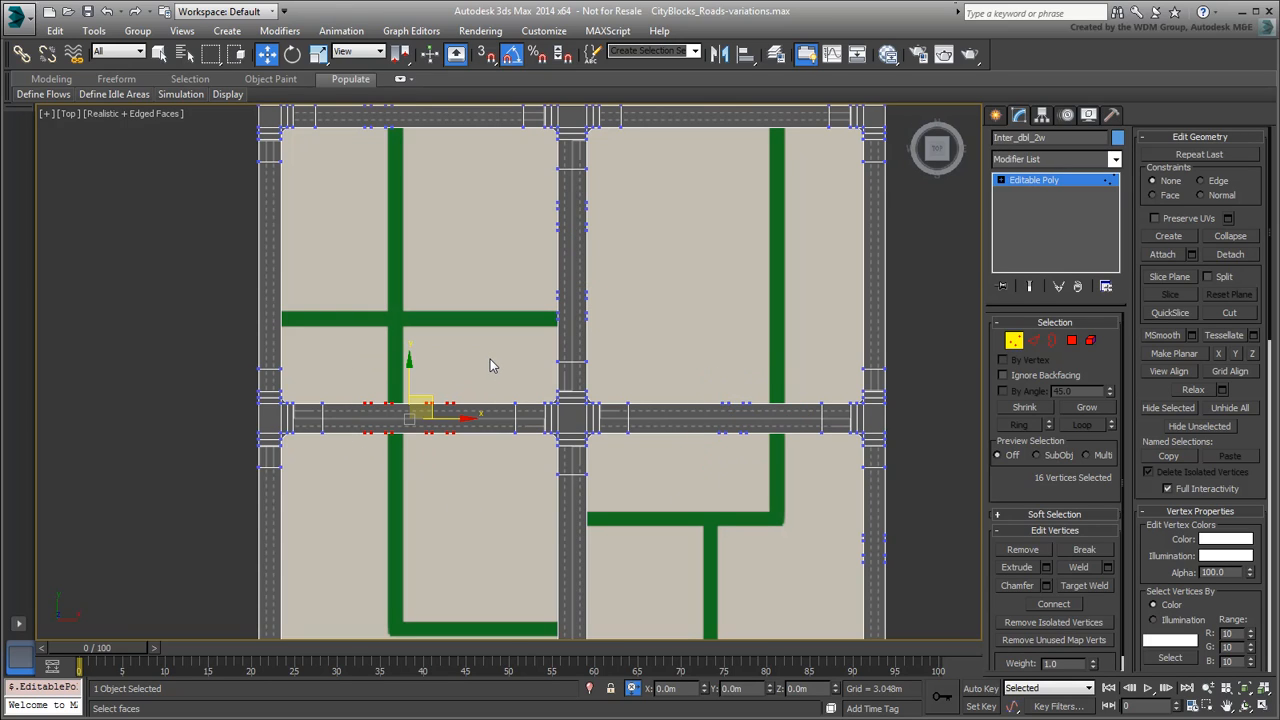
click(1034, 341)
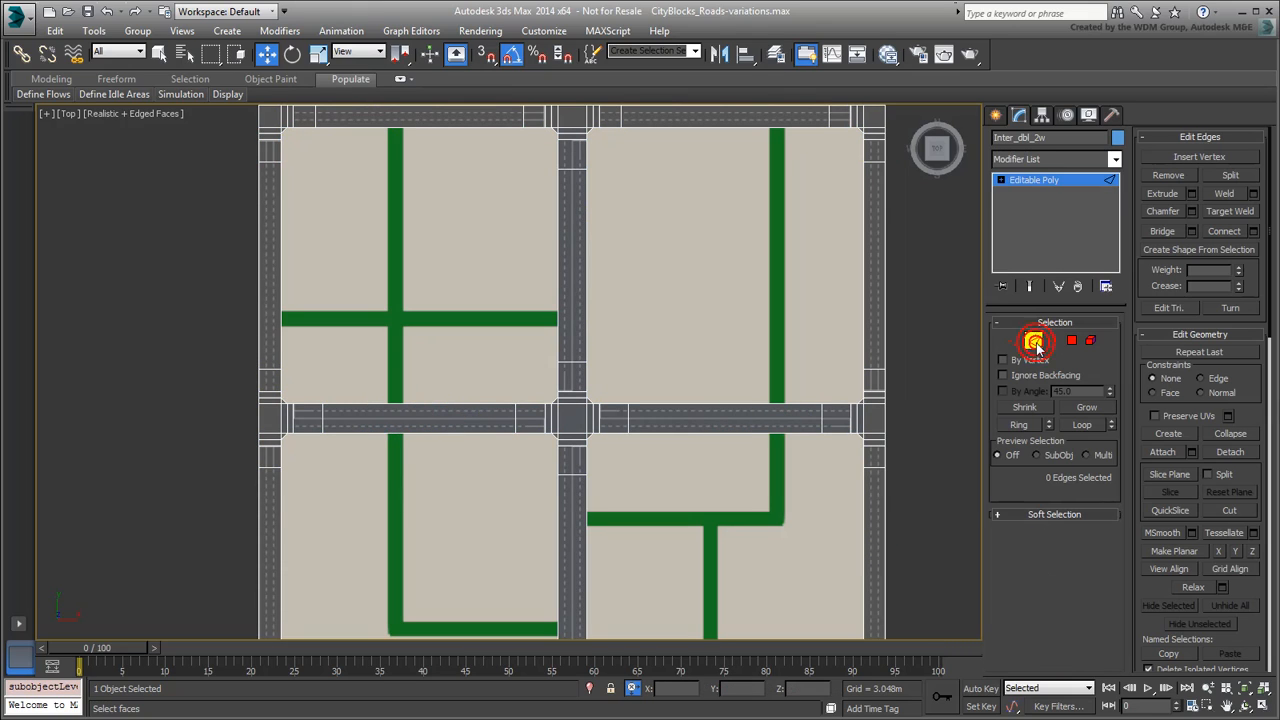
click(1034, 341)
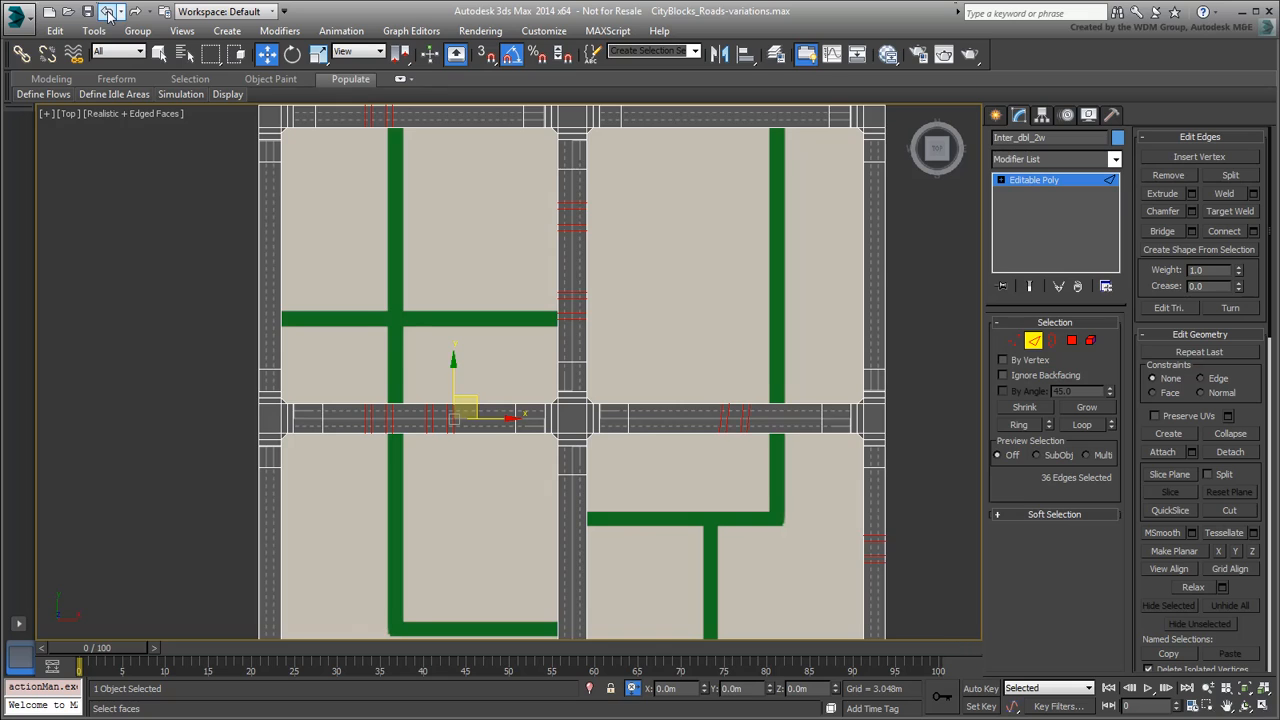
key(ctrl+backspace)
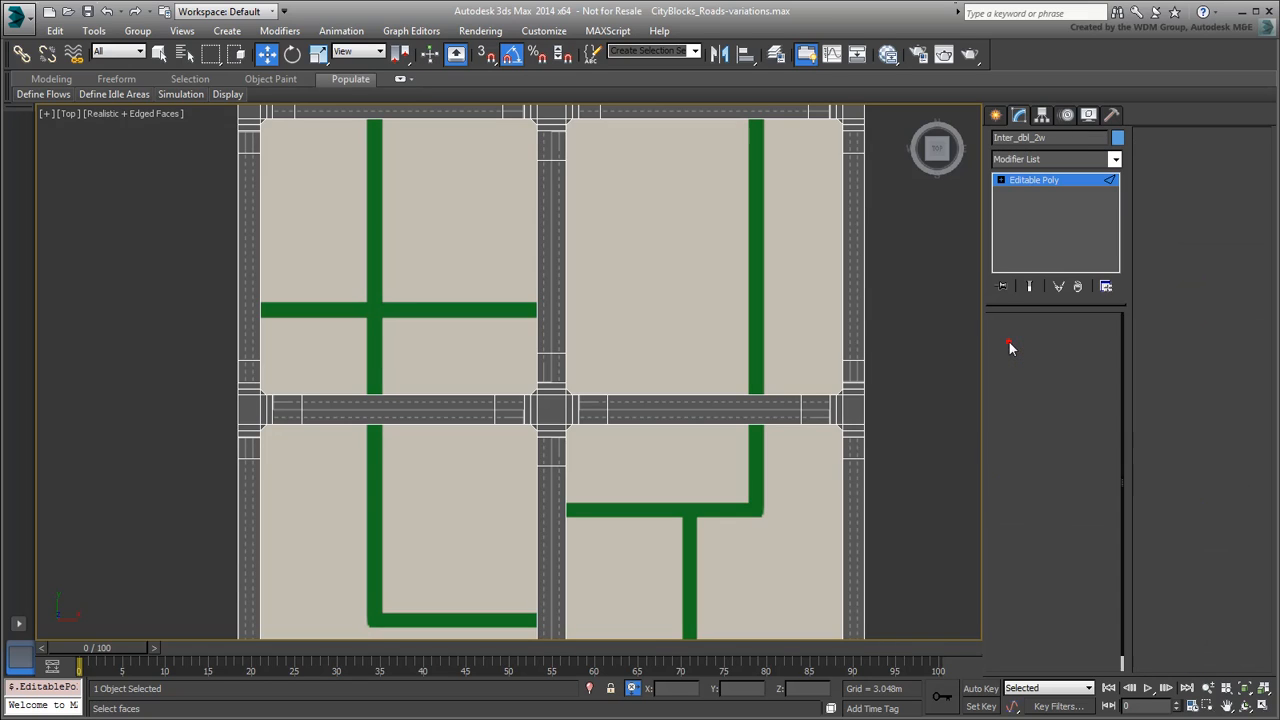
- Switch to Vertex level and select vertices on the intersection's left road arm
click(1013, 340)
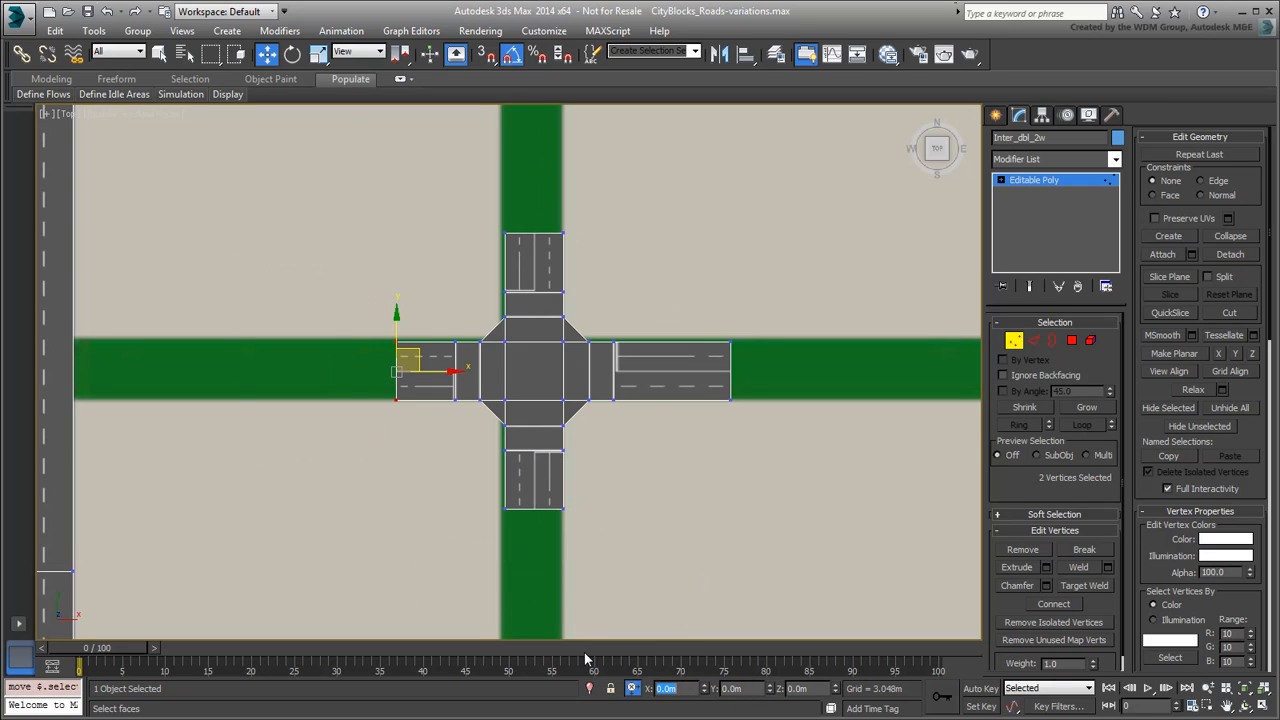
- Select and adjust the four-way intersection's polygons at Polygon level
drag(420, 372, 670, 372)
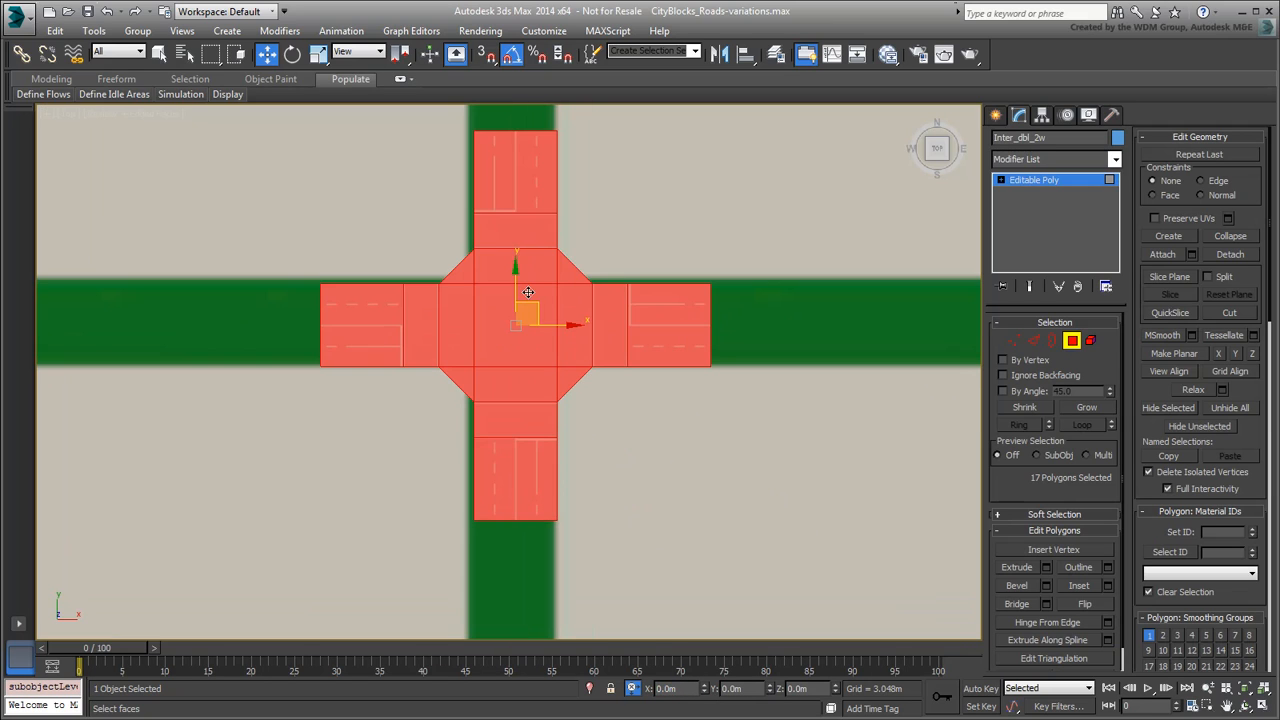
click(645, 480)
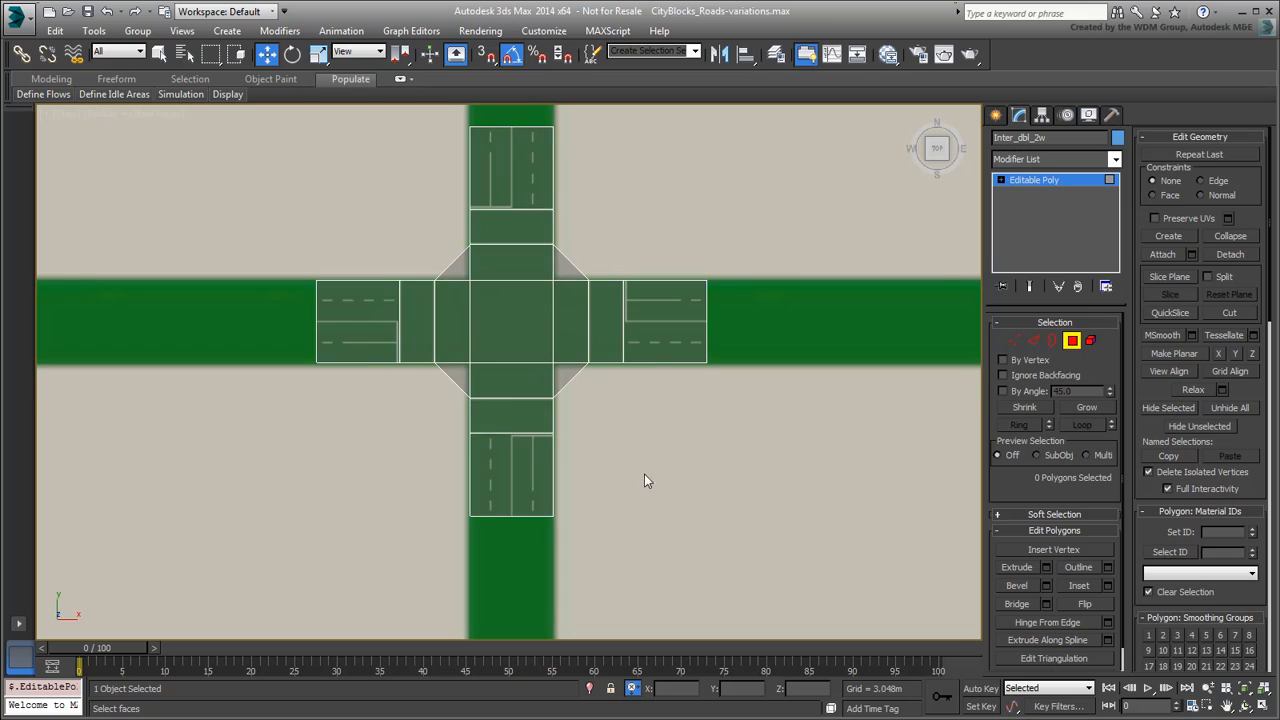
click(640, 352)
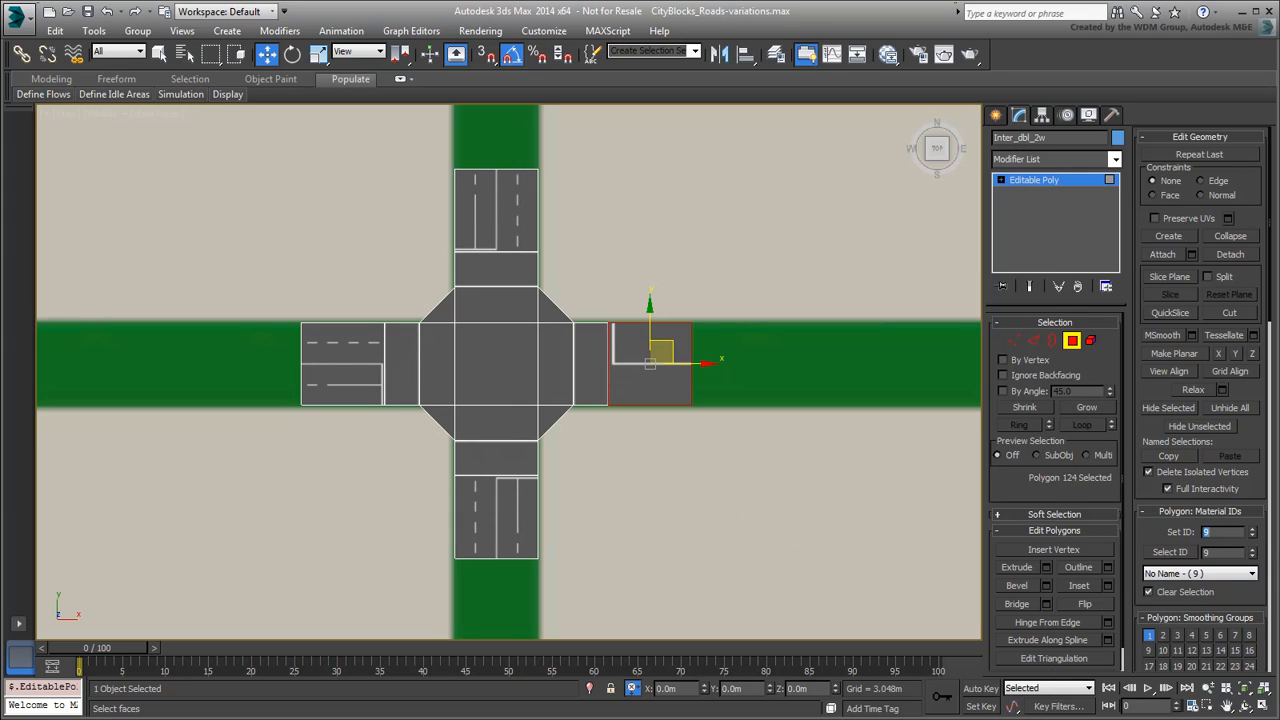
click(645, 478)
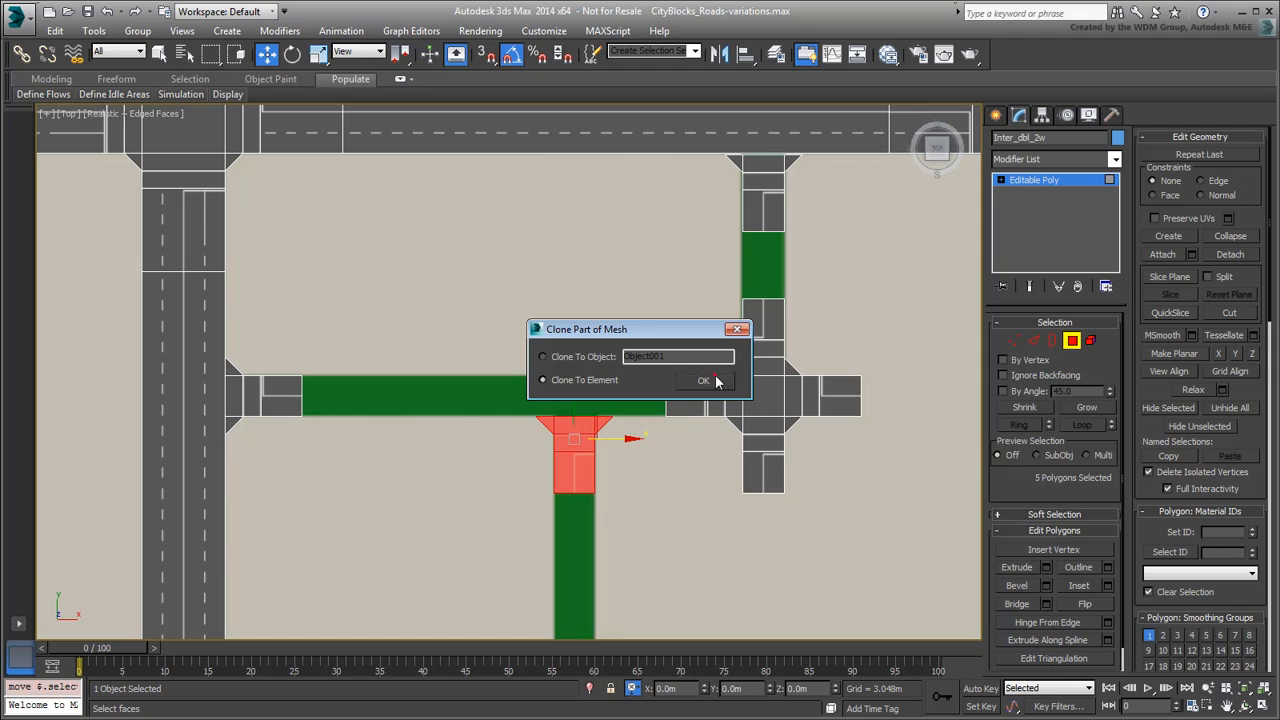
- Clone the polygons to an element and place the T-junction where the side roads meet
click(704, 381)
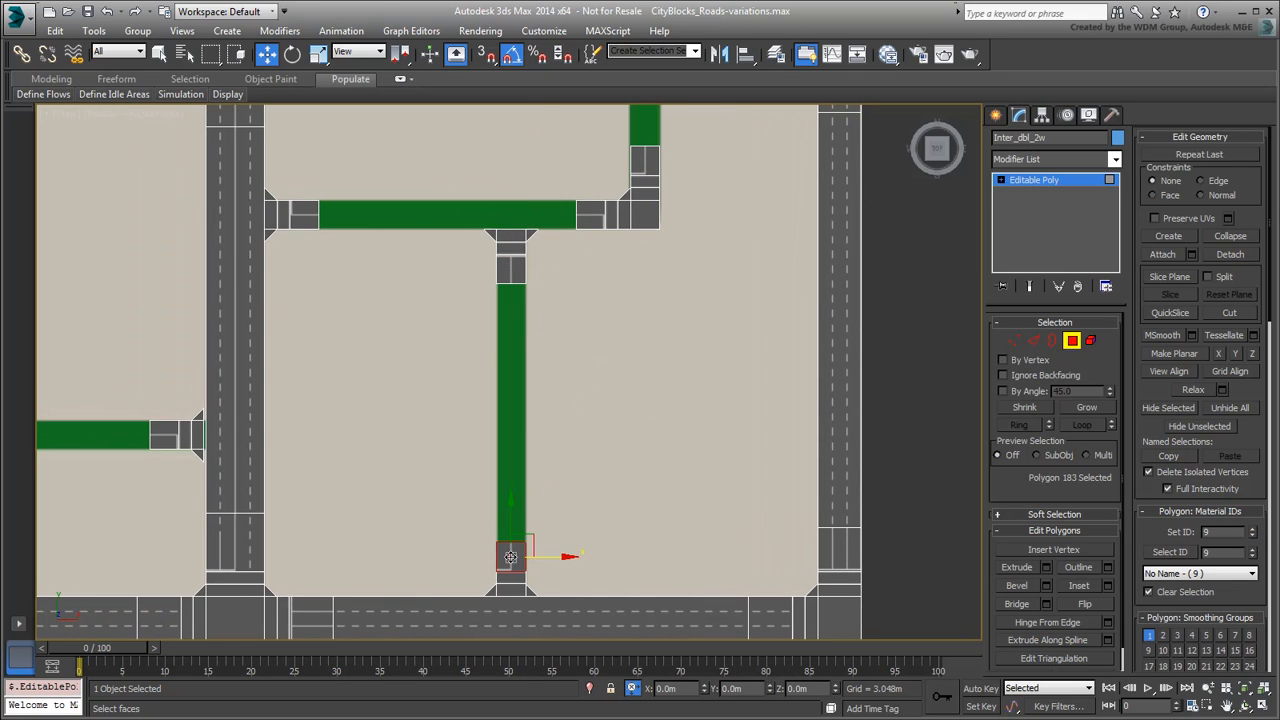
click(576, 394)
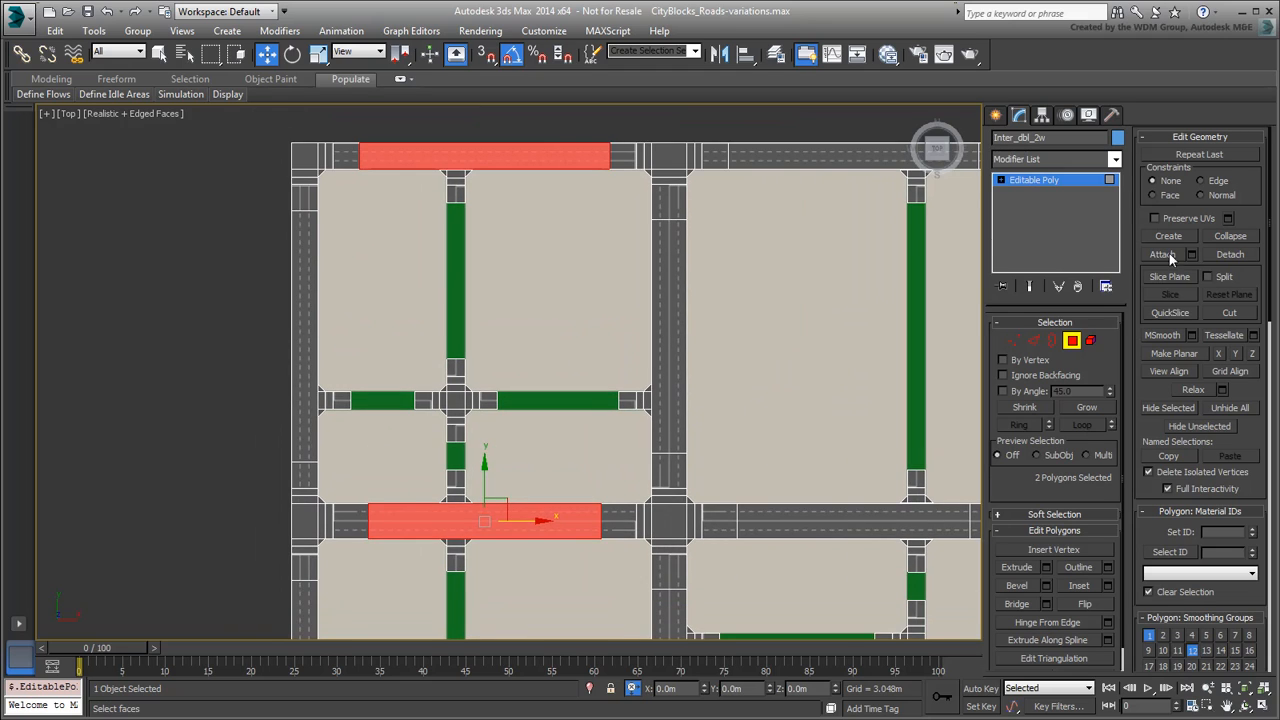
- Select the wide and vertical road stretch faces and assign material IDs 7 and 6
click(1169, 276)
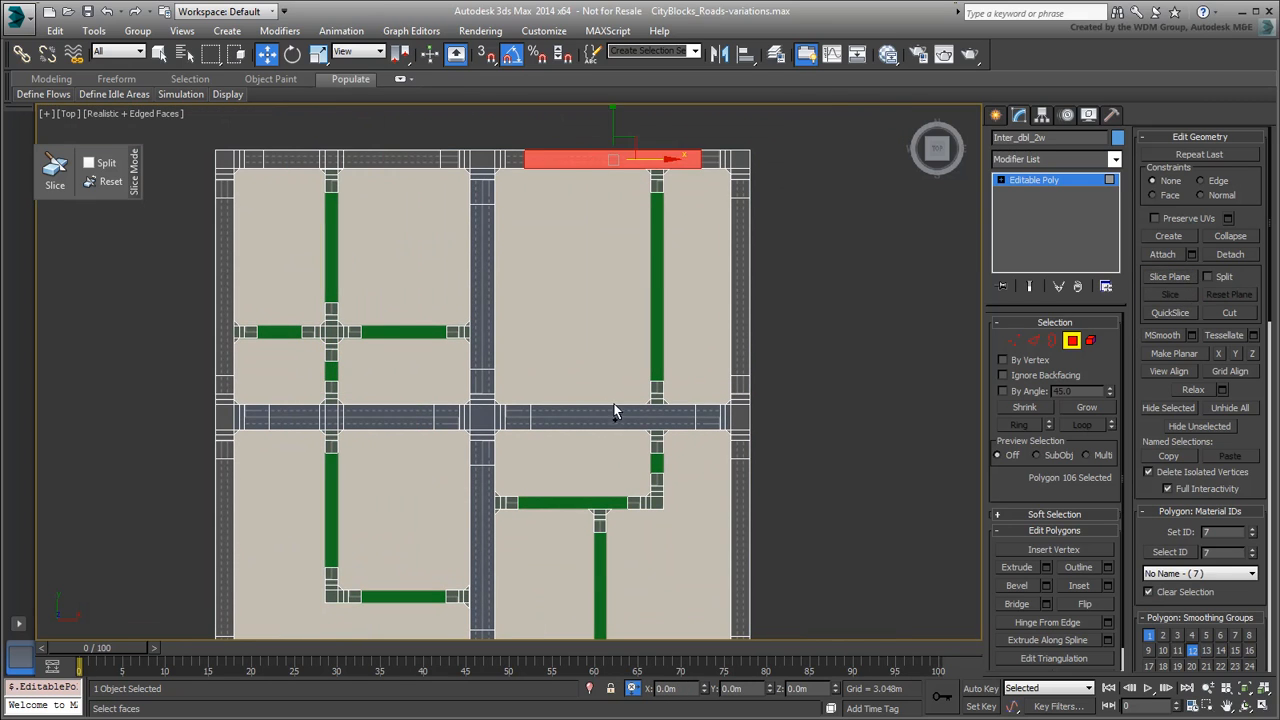
click(1169, 277)
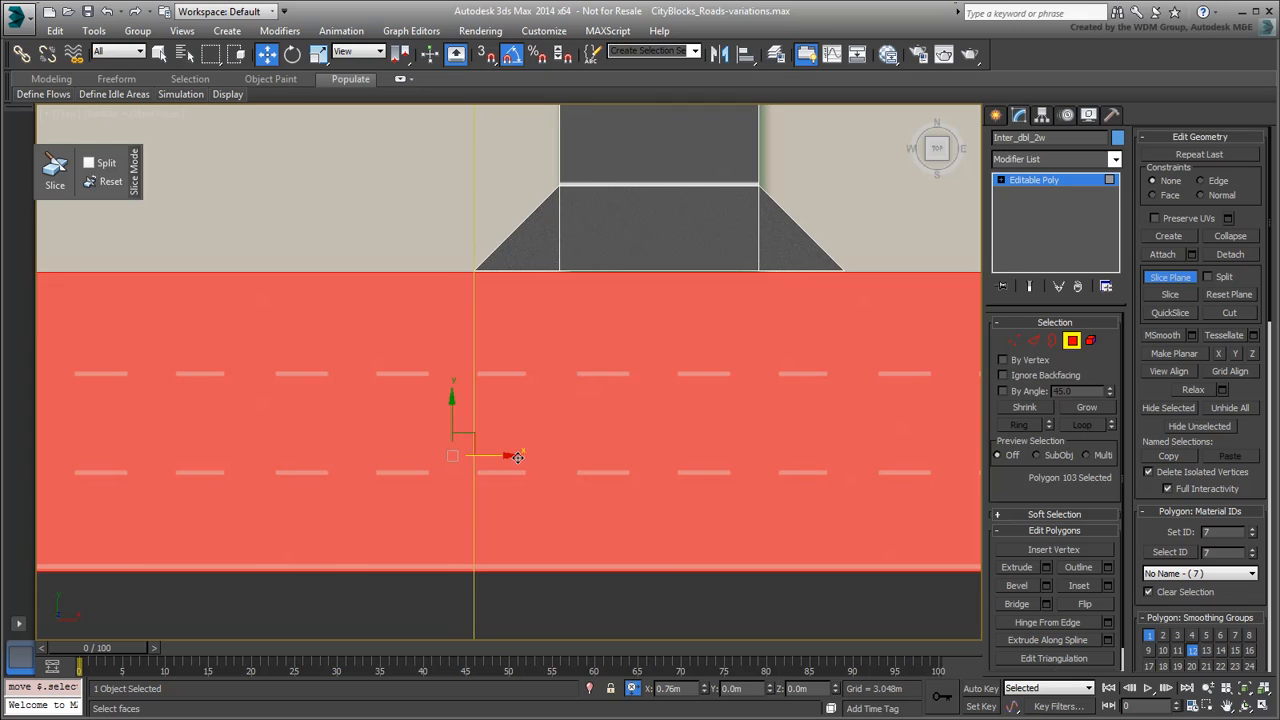
drag(510, 455, 610, 455)
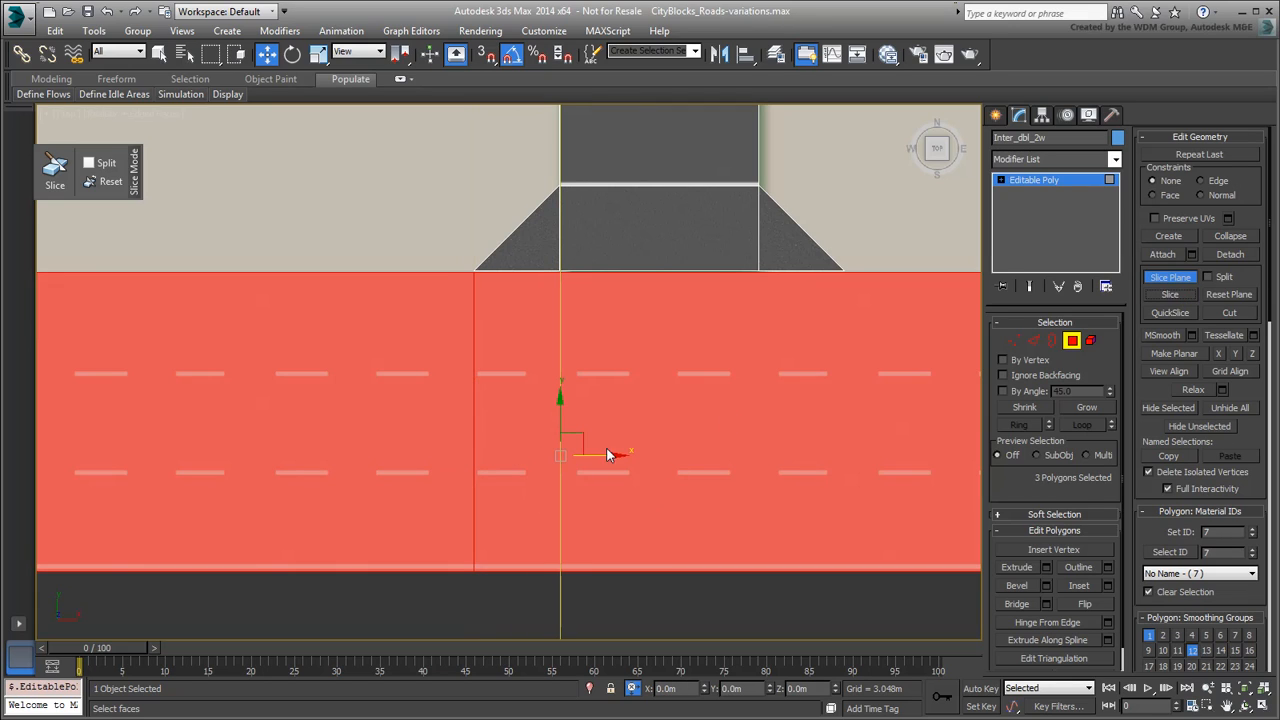
drag(595, 455, 800, 455)
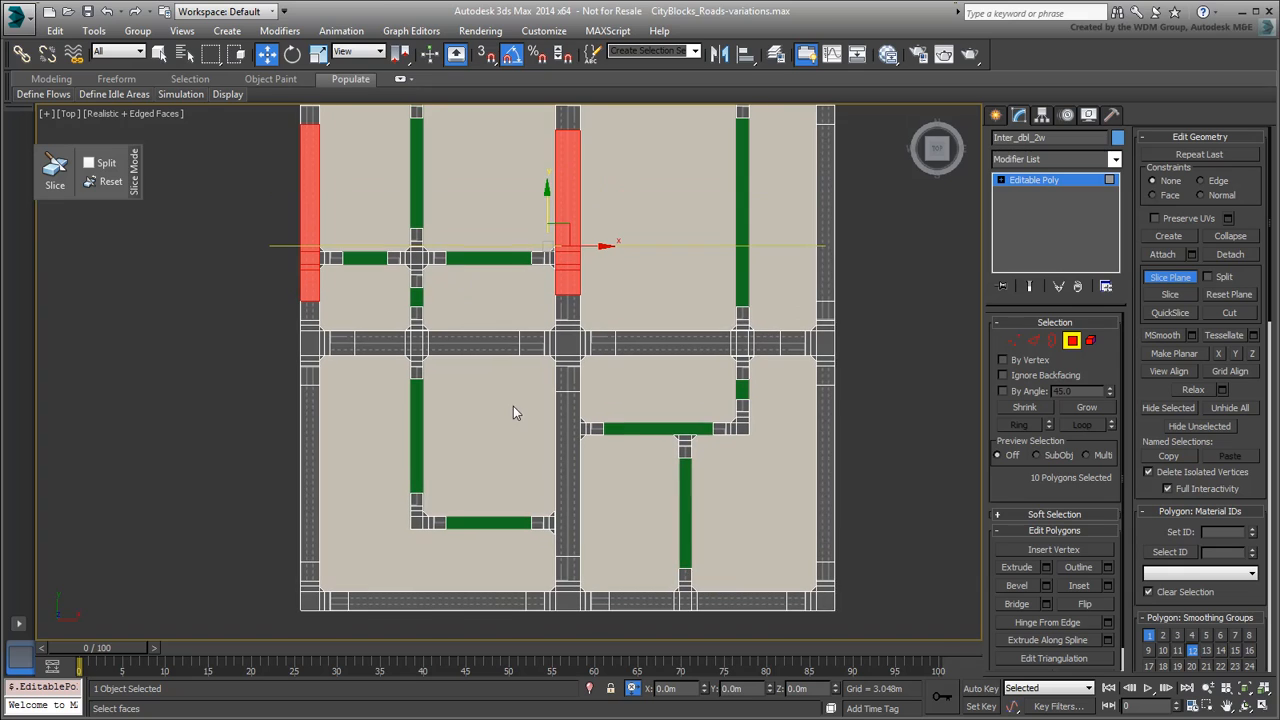
click(567, 470)
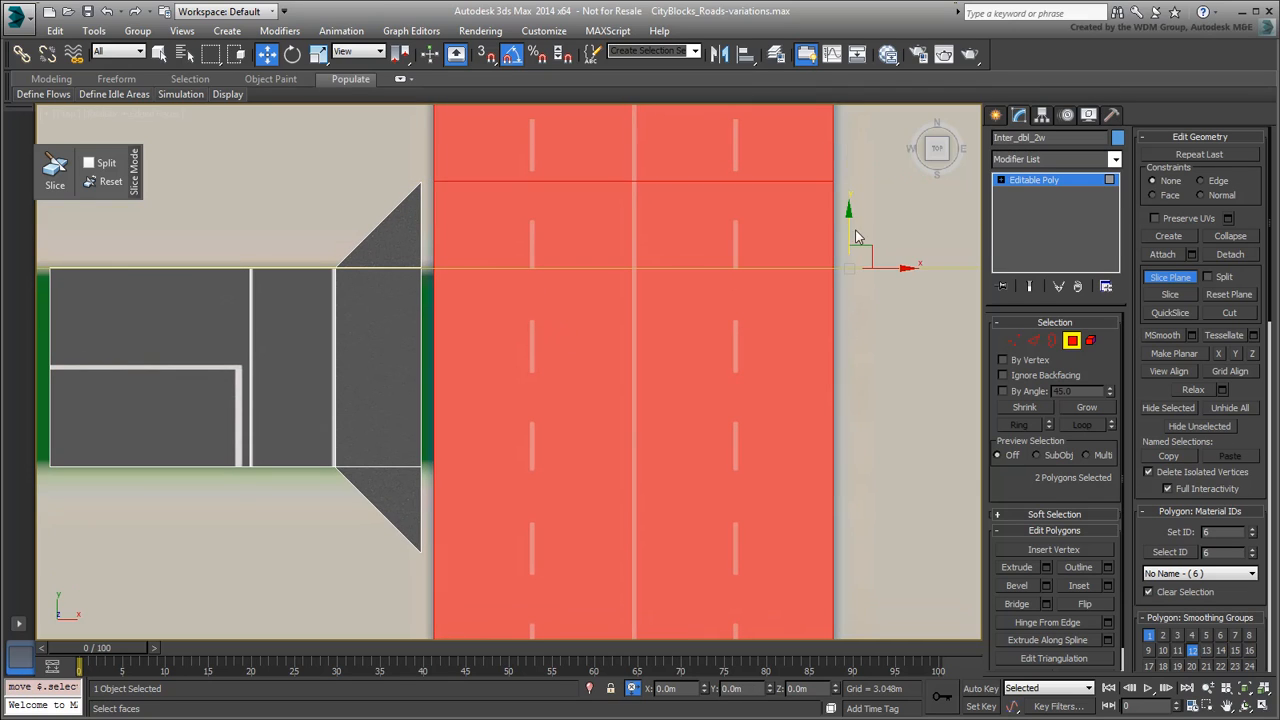
click(705, 305)
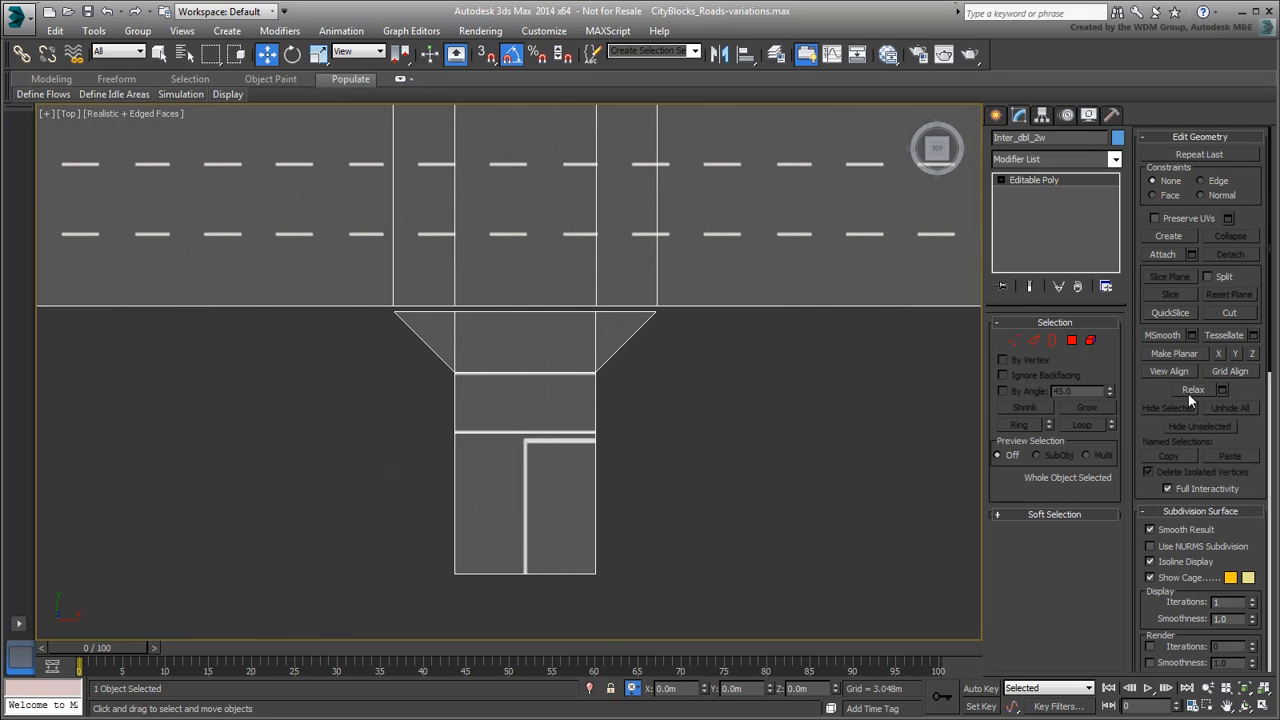
- At Vertex level, target-weld a T-junction corner onto the adjoining road edge vertex
click(1014, 340)
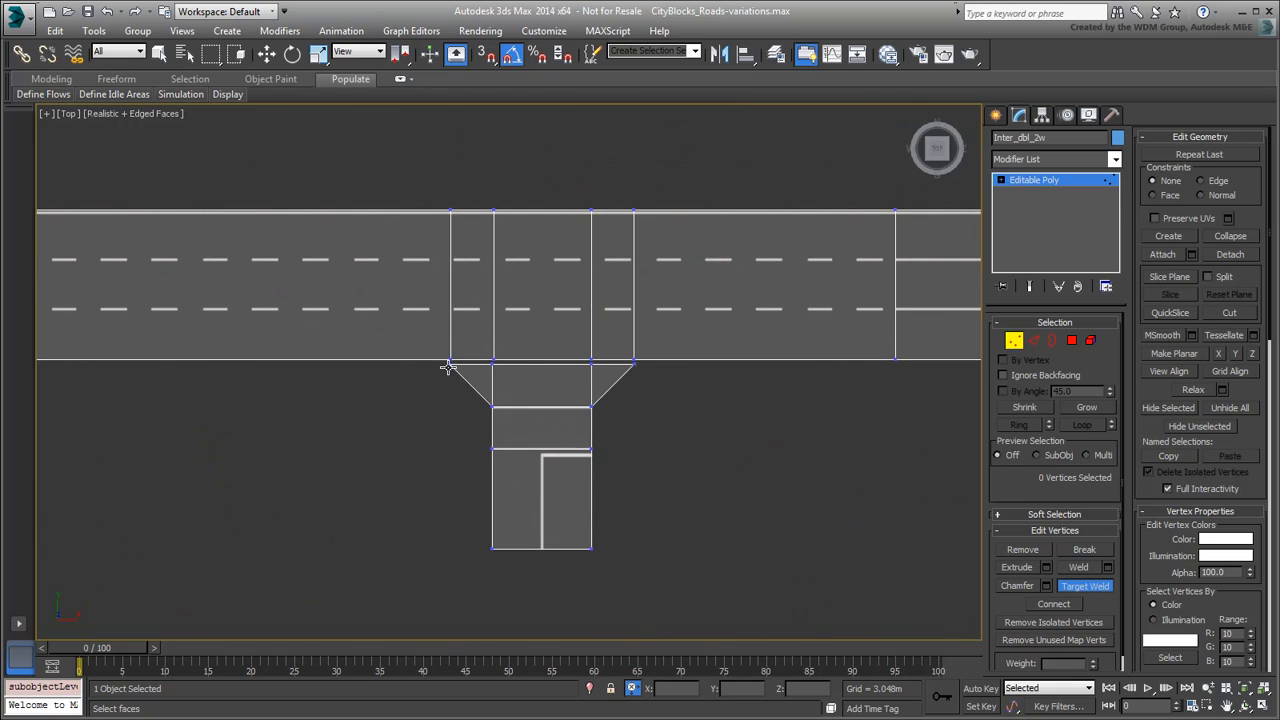
click(635, 360)
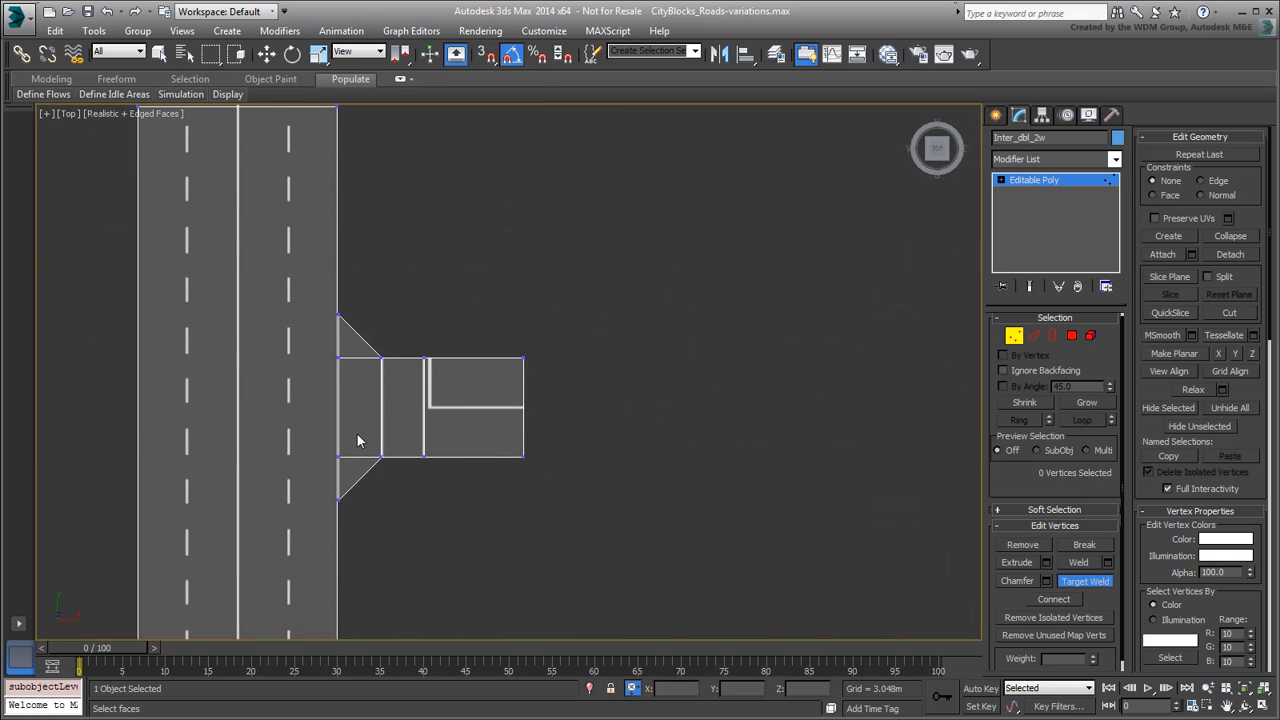
mouse_move(344, 429)
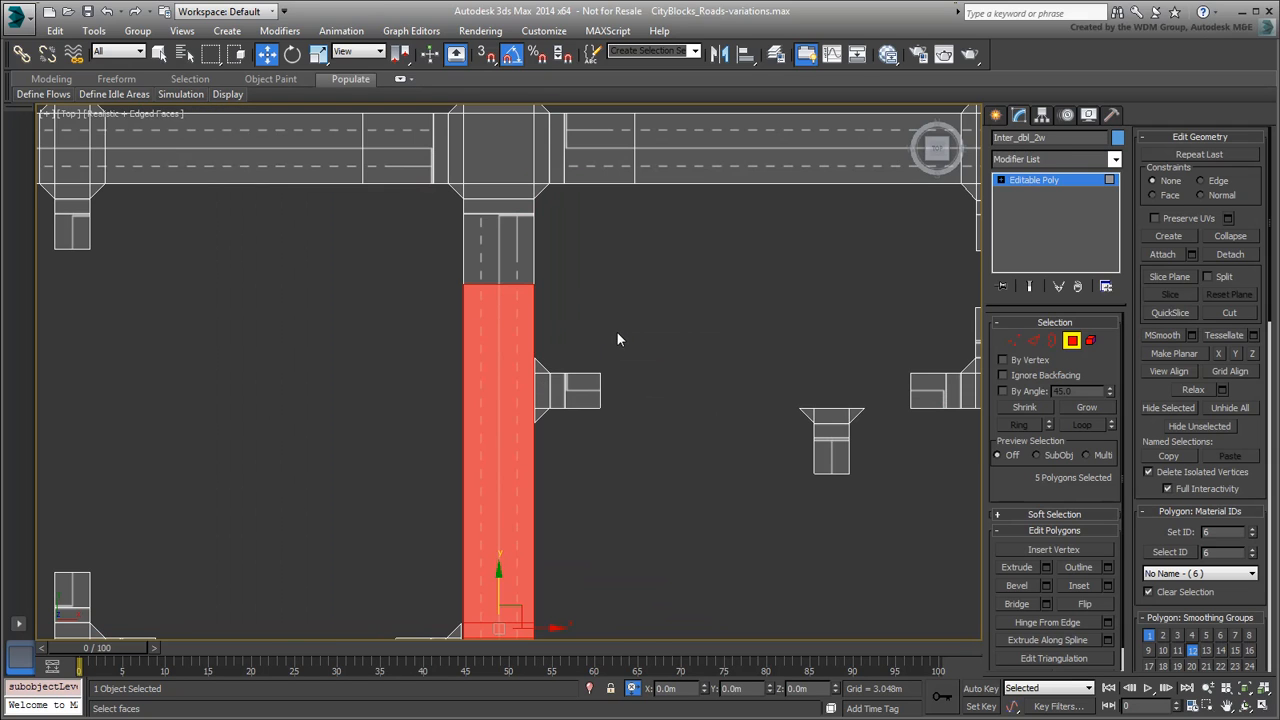
- Select the next remaining road stretch for tagging with material ID 6
click(1170, 277)
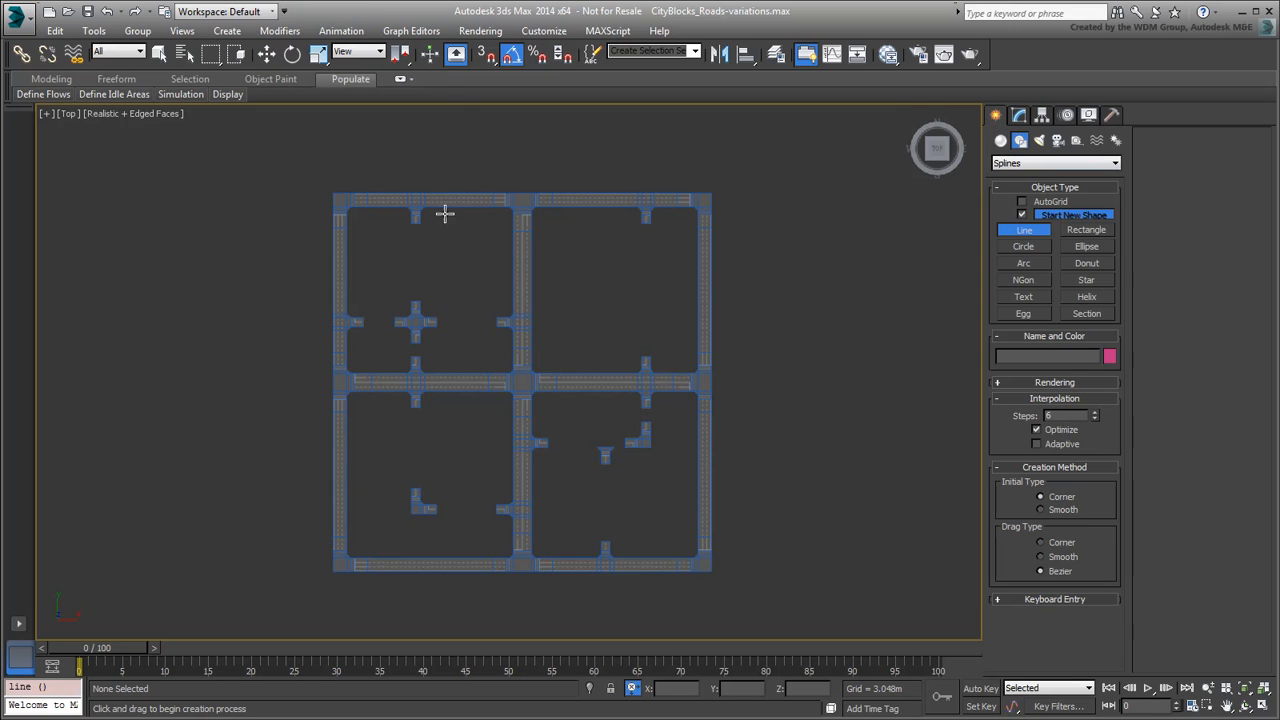
- Draw snapped spline guide lines connecting the opposite road stubs inside the block
click(487, 54)
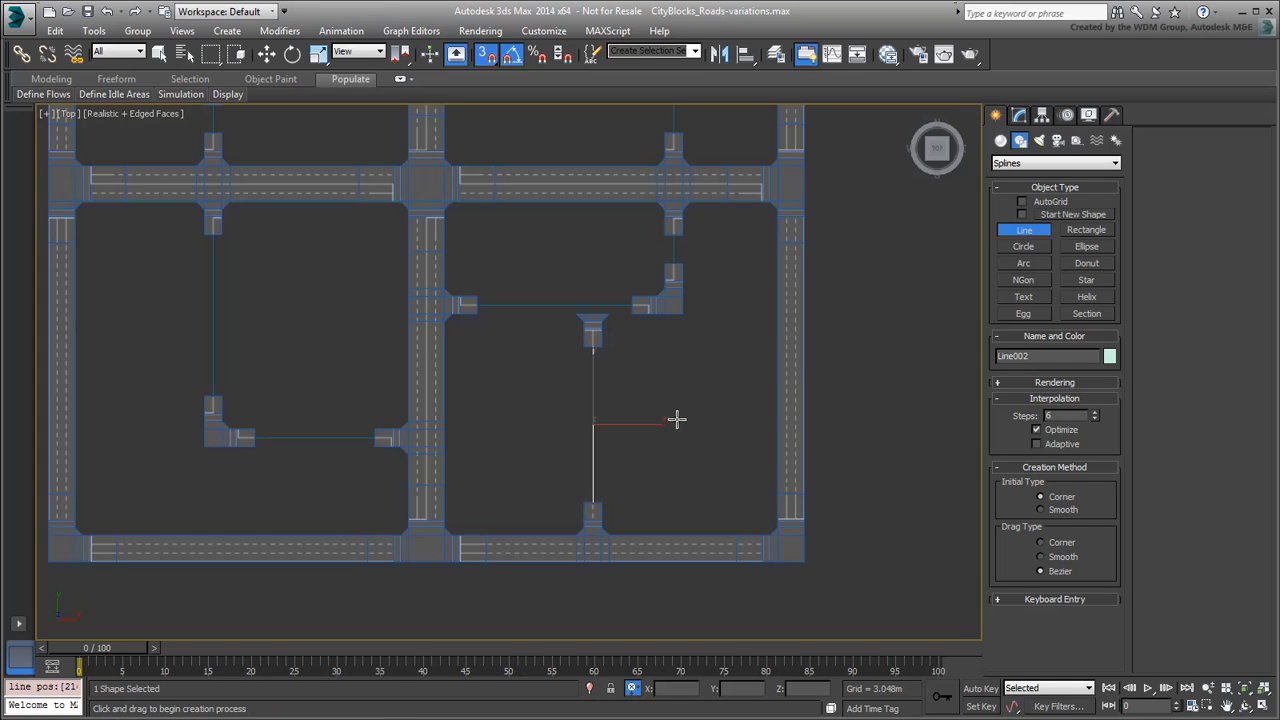
scroll(down, 3)
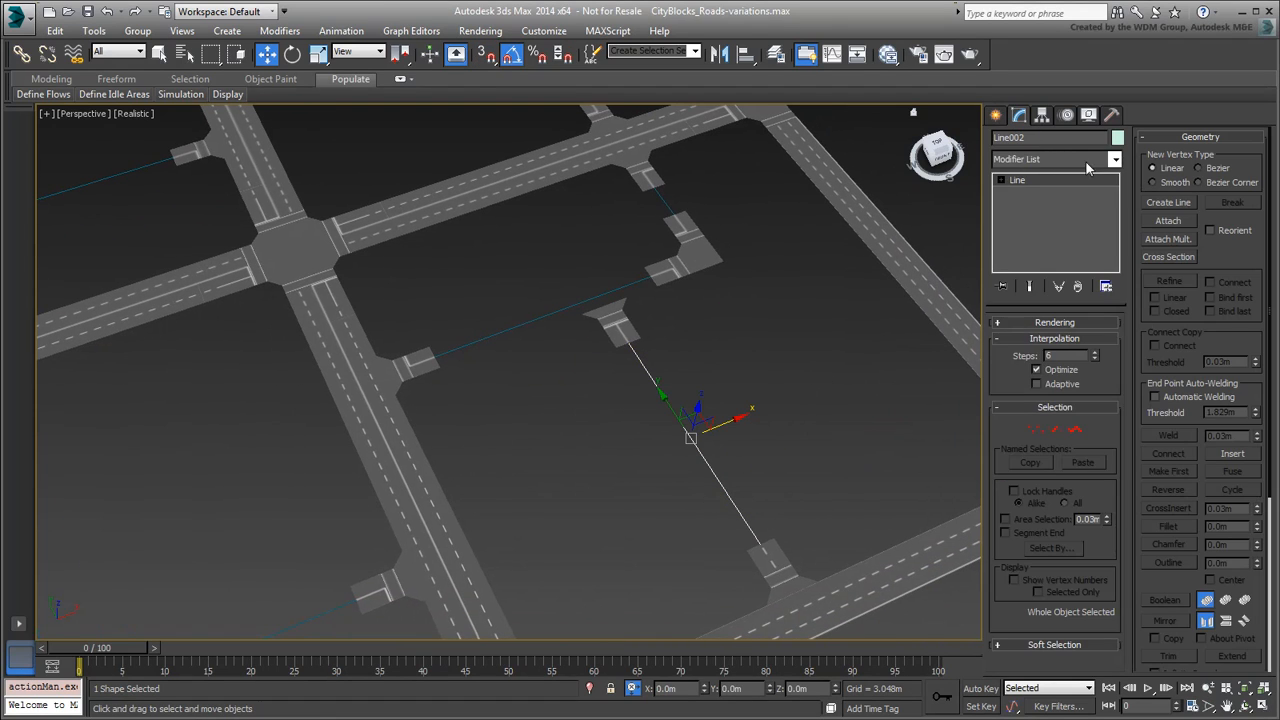
click(1114, 159)
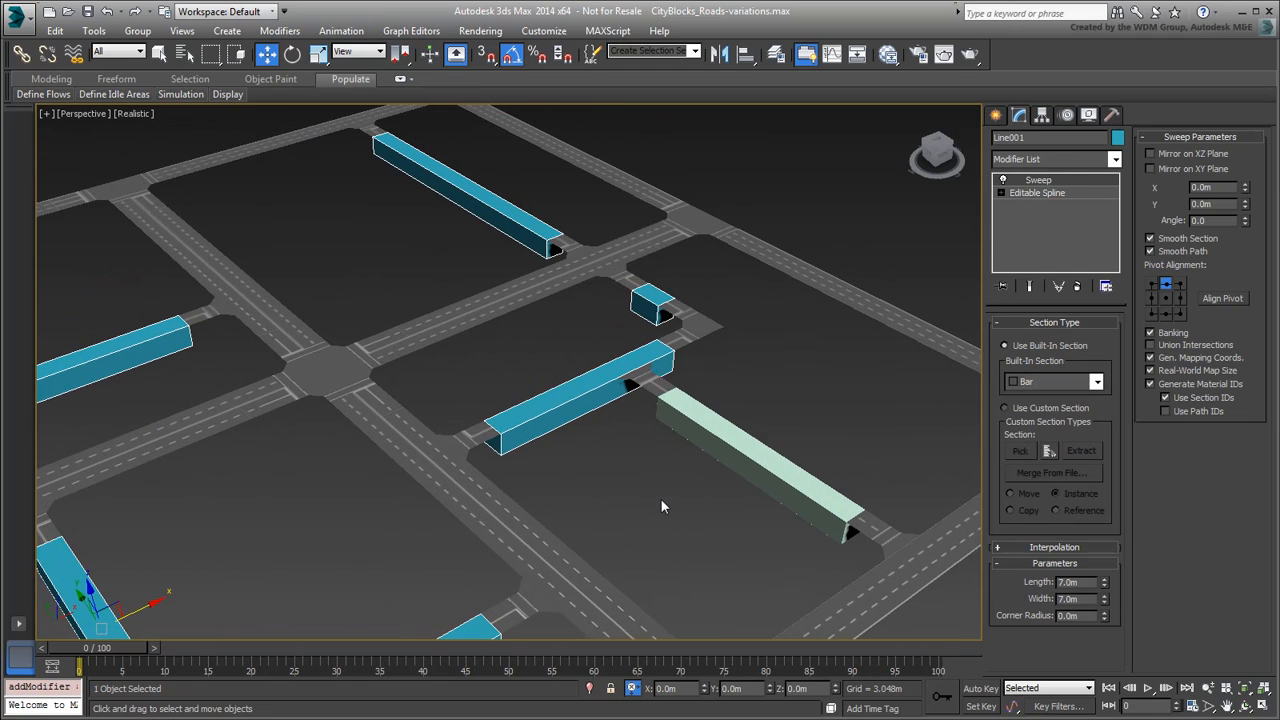
- Convert the 7m x 7m swept bar lines into an Editable Poly
right_click(661, 506)
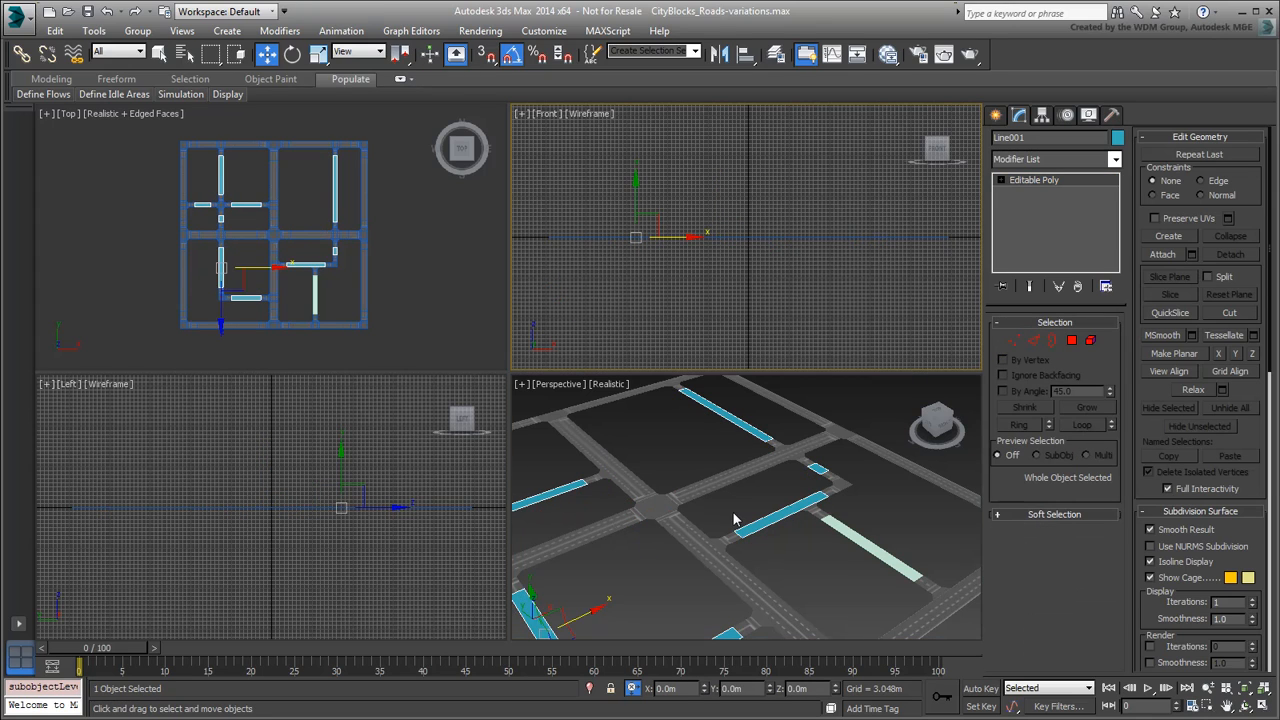
- Attach the swept bars to the inter_dbl_2w road mesh and select strip faces for IDs 11 and 12
key(alt+w)
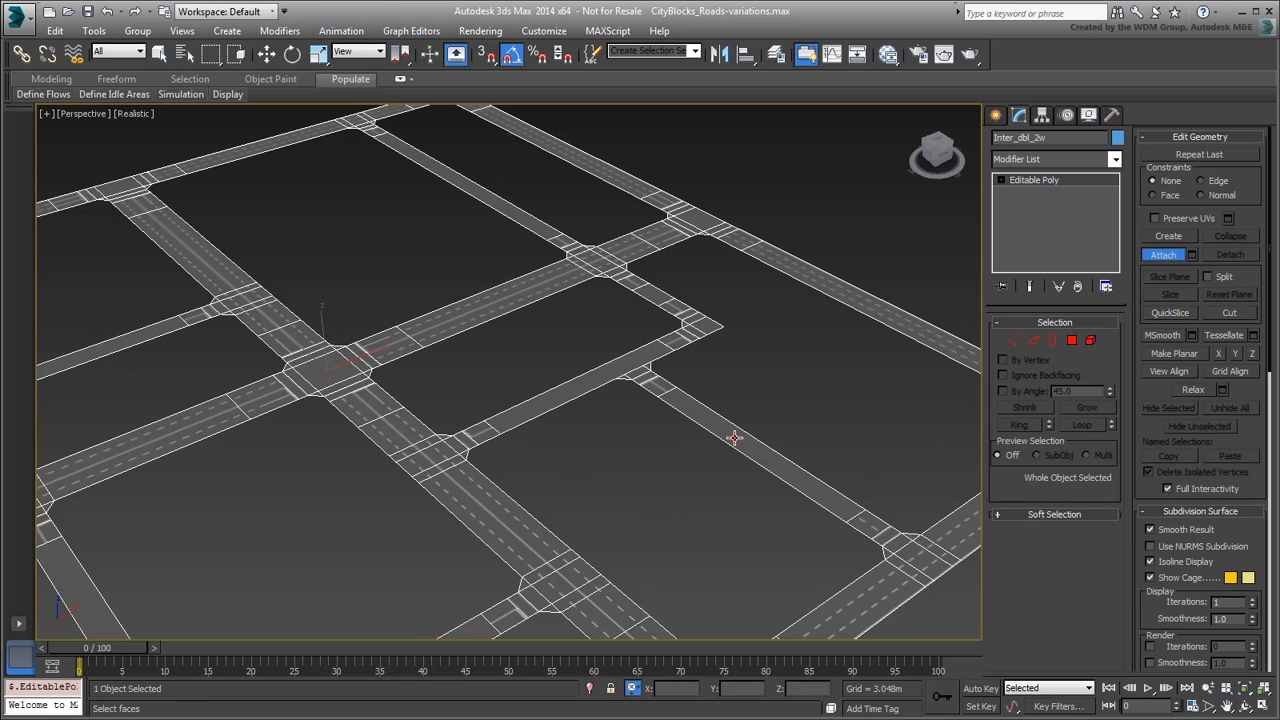
click(1072, 341)
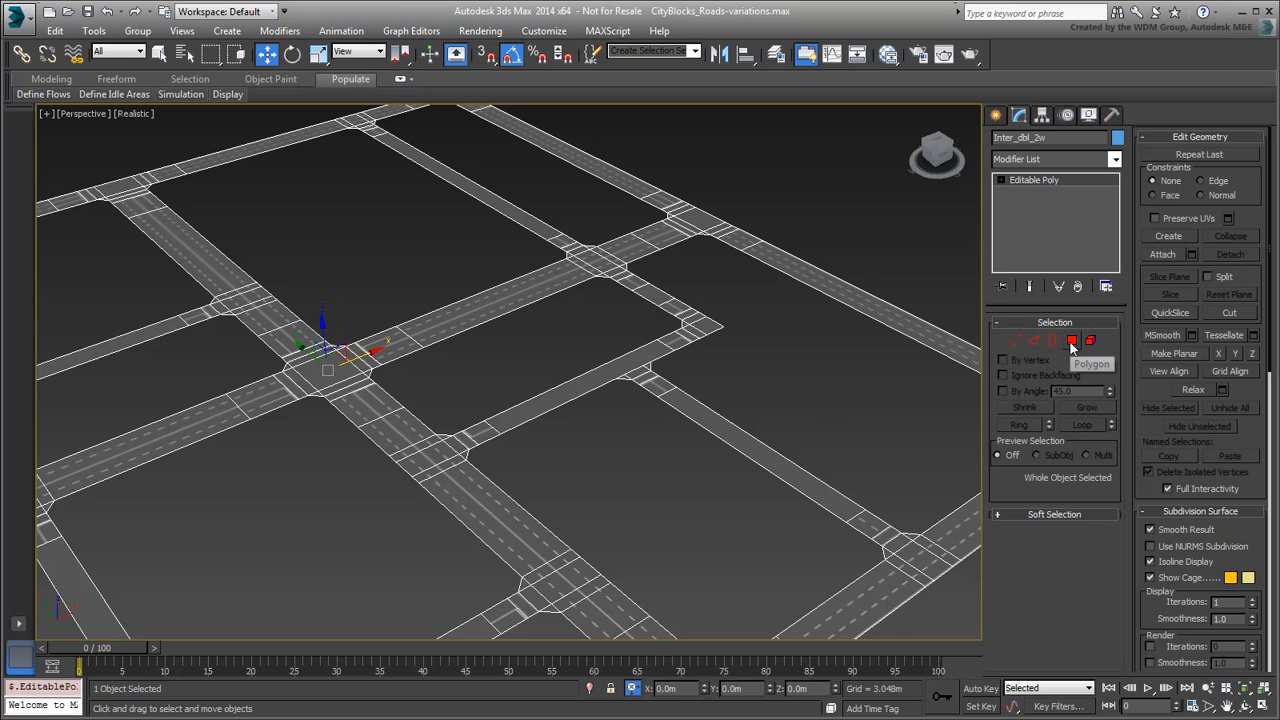
click(1071, 341)
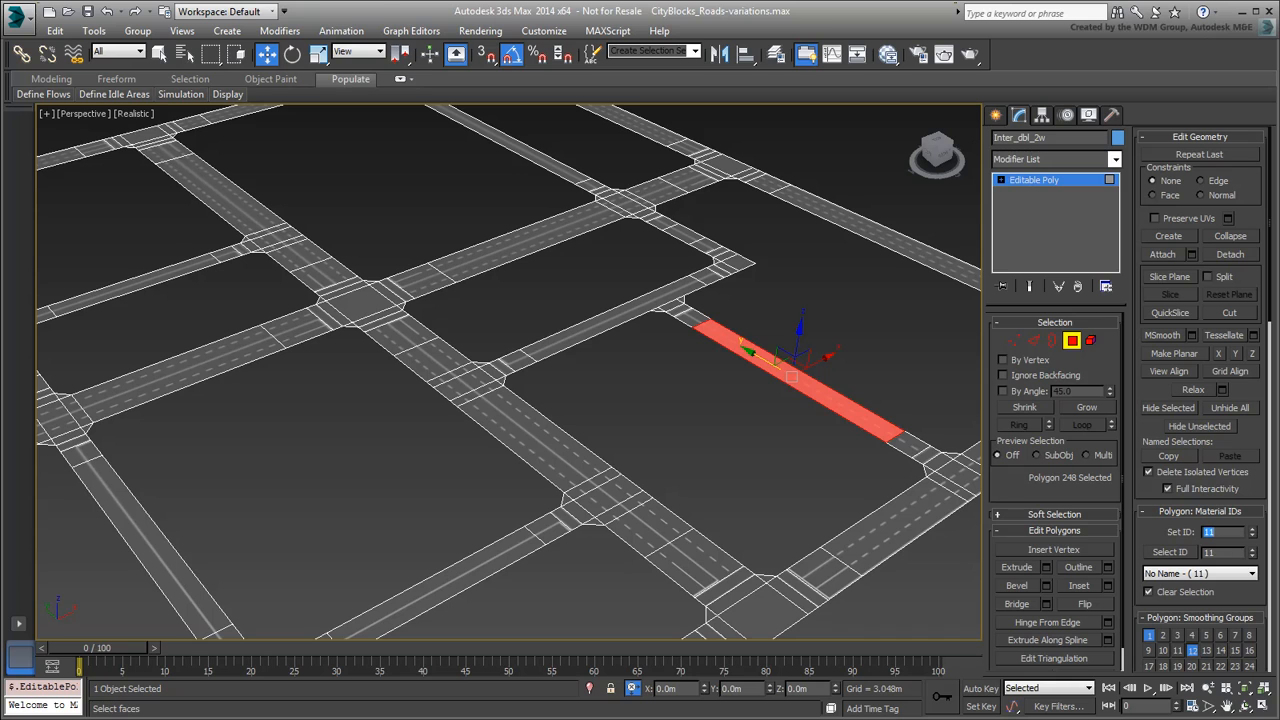
click(698, 438)
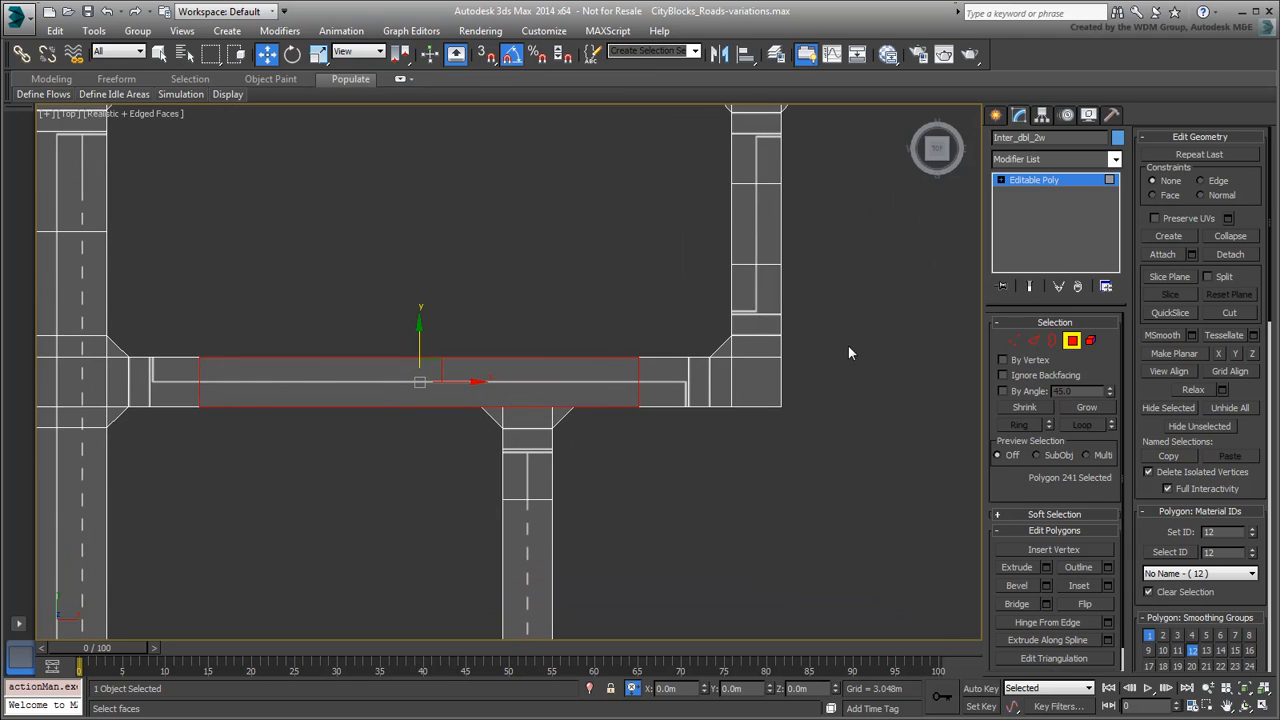
- Select the horizontal inserted strip face for its material ID, then inspect open borders
click(1168, 276)
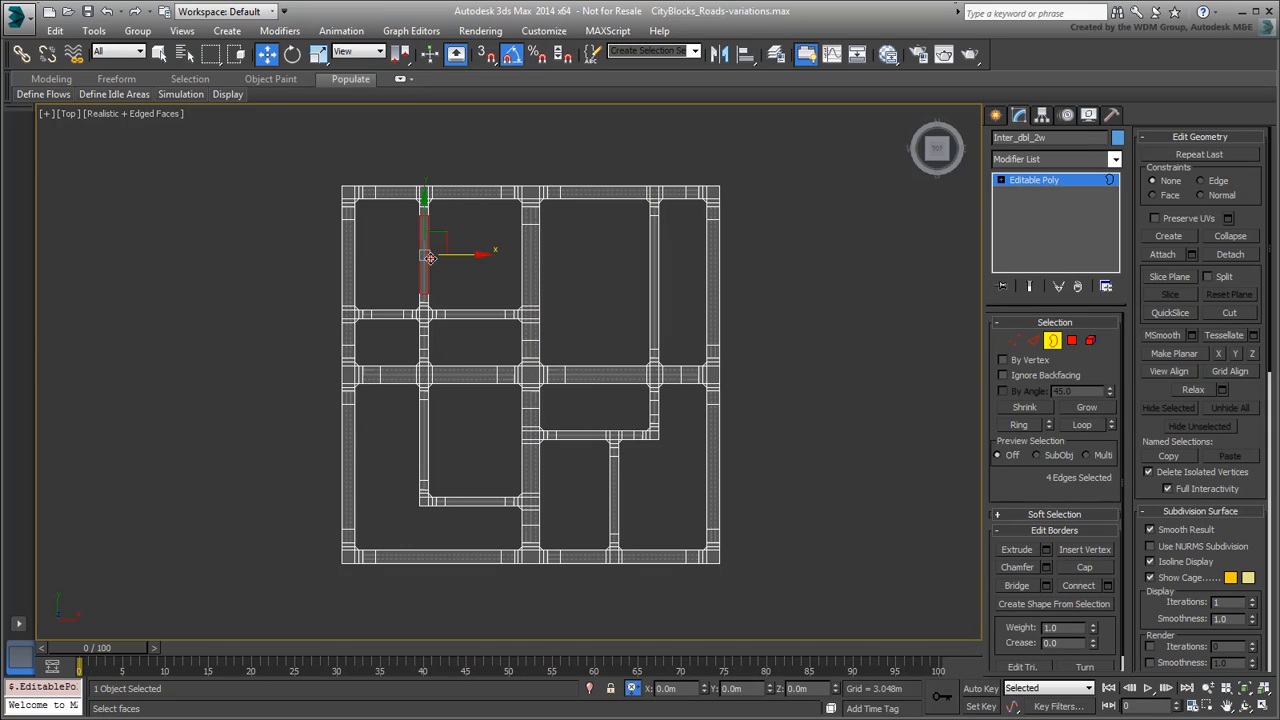
click(460, 310)
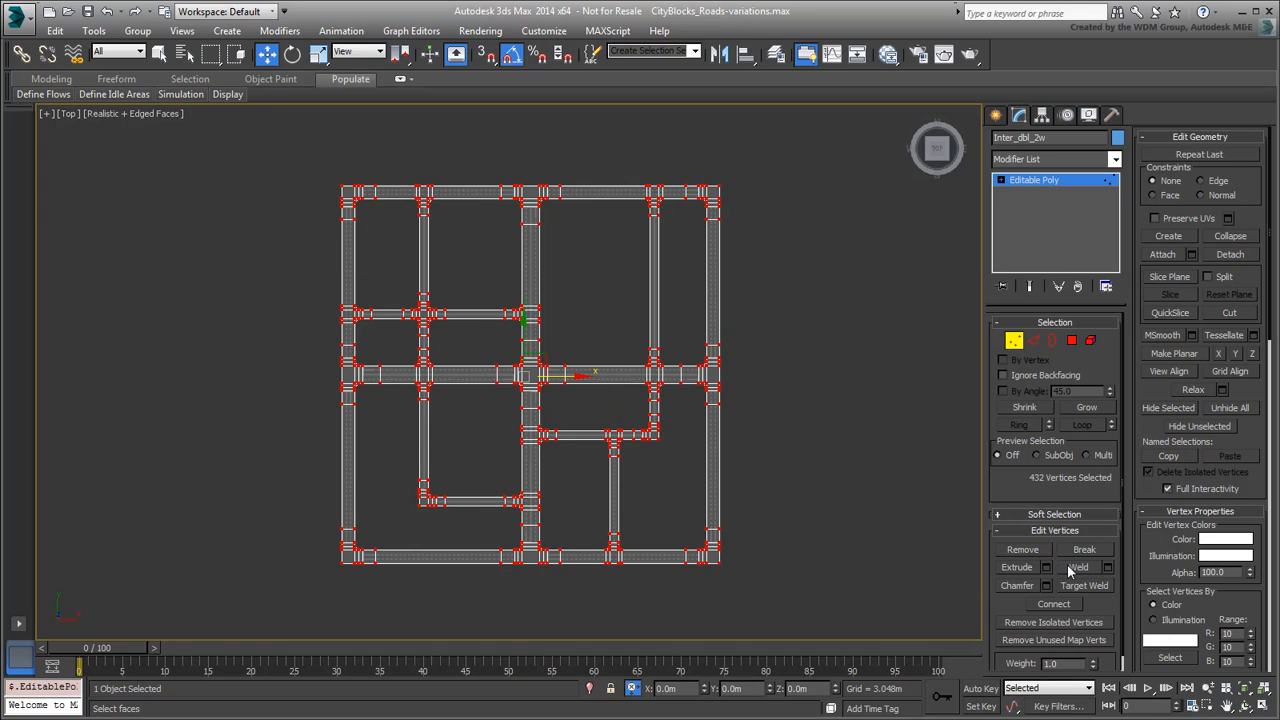
- Weld the road mesh vertices, reducing 432 to 392, then check open borders
click(1051, 340)
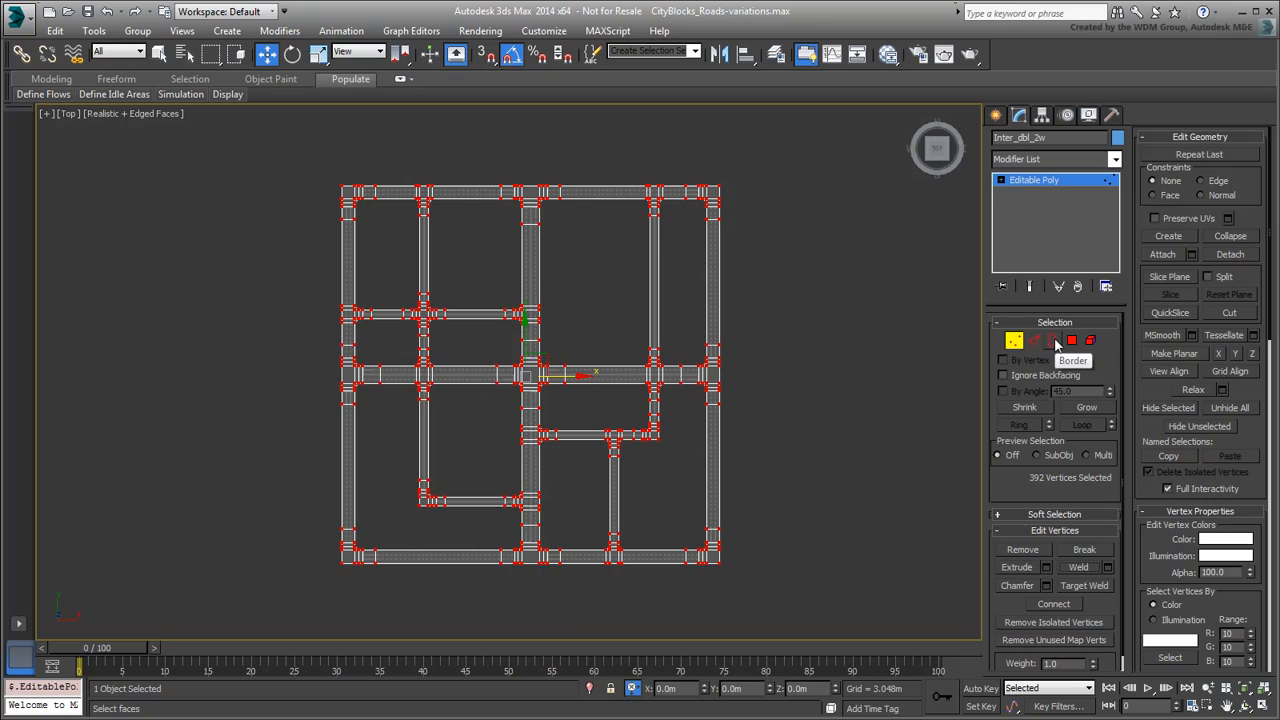
click(1033, 340)
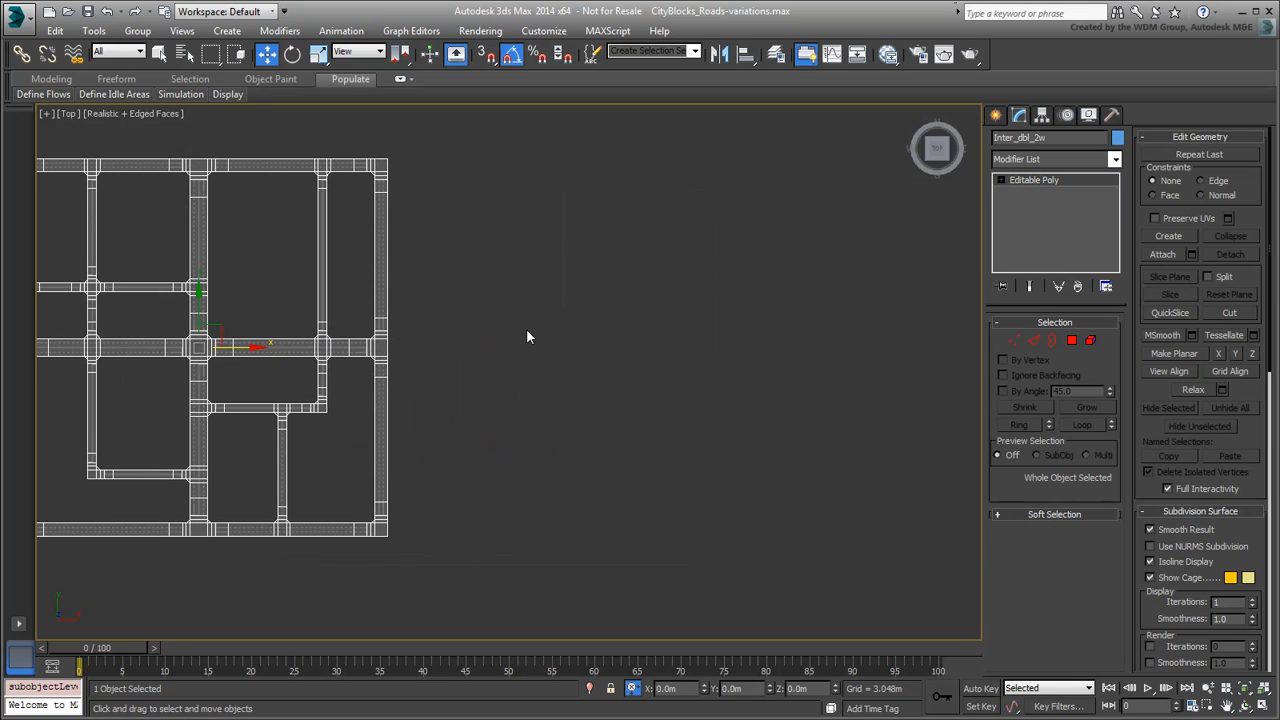
mouse_move(520, 337)
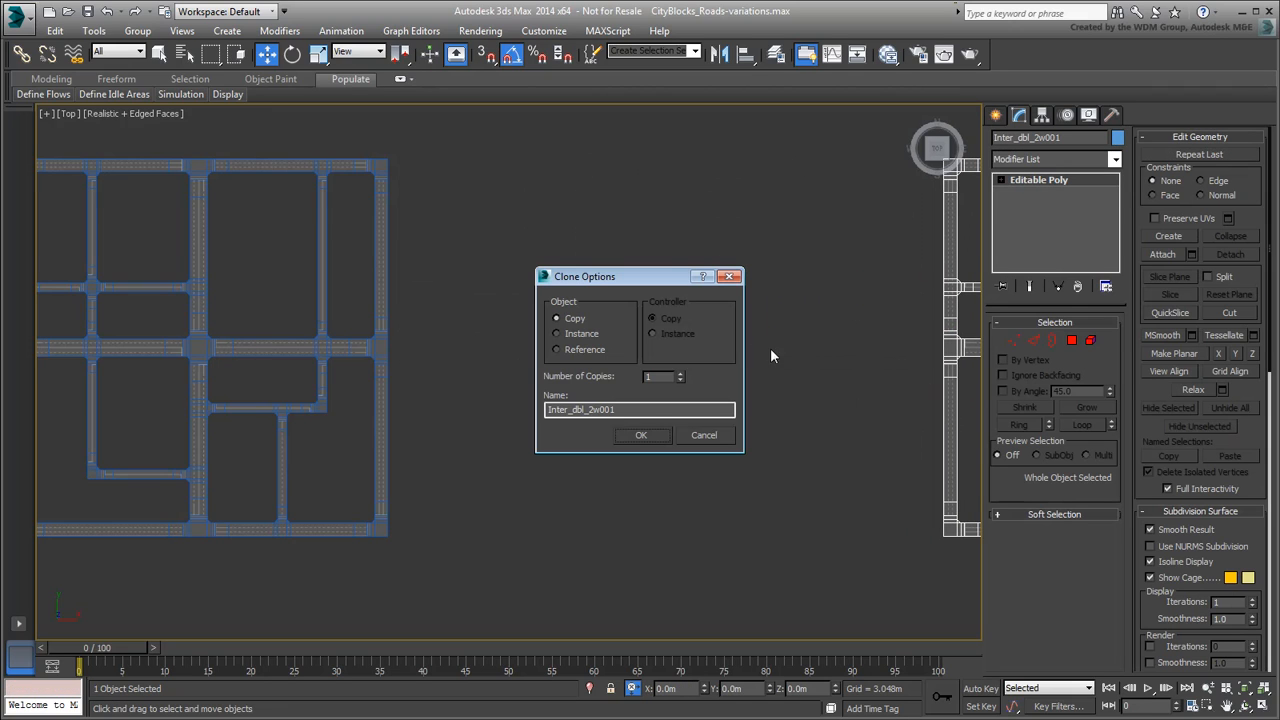
- Name the cloned road block CityBlock-B and confirm the copy
text(CityBlock)
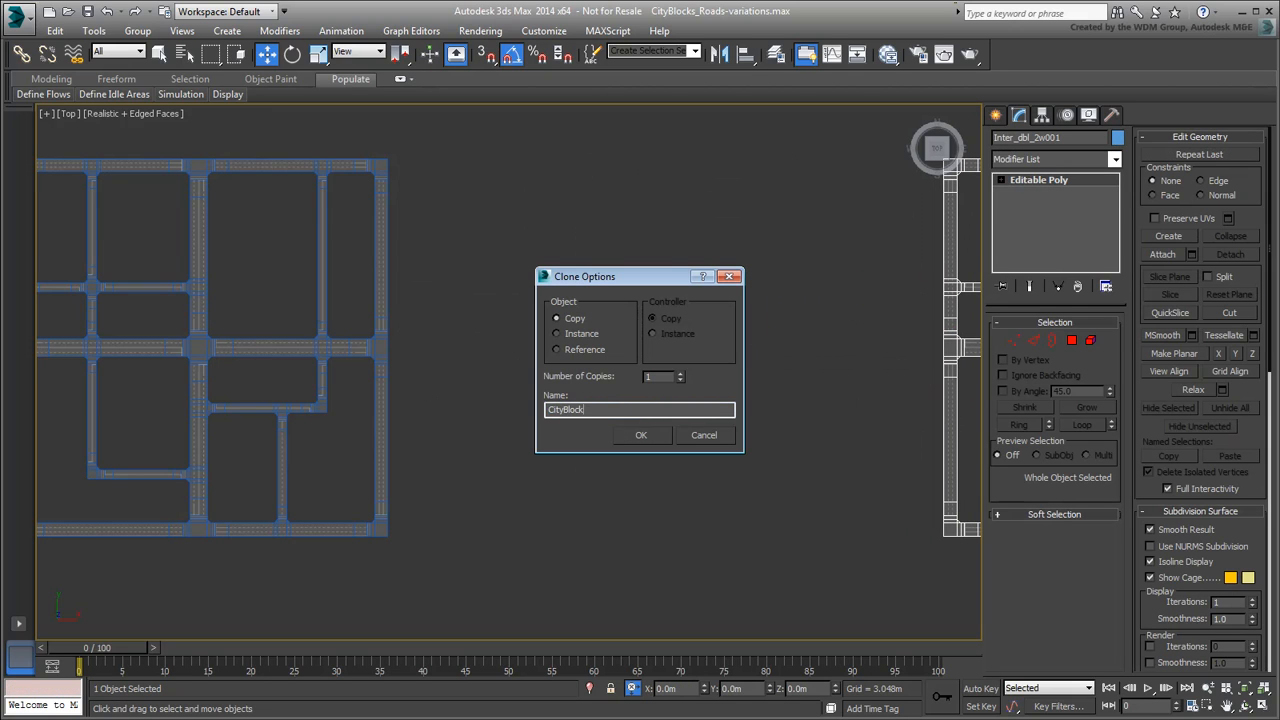
click(641, 434)
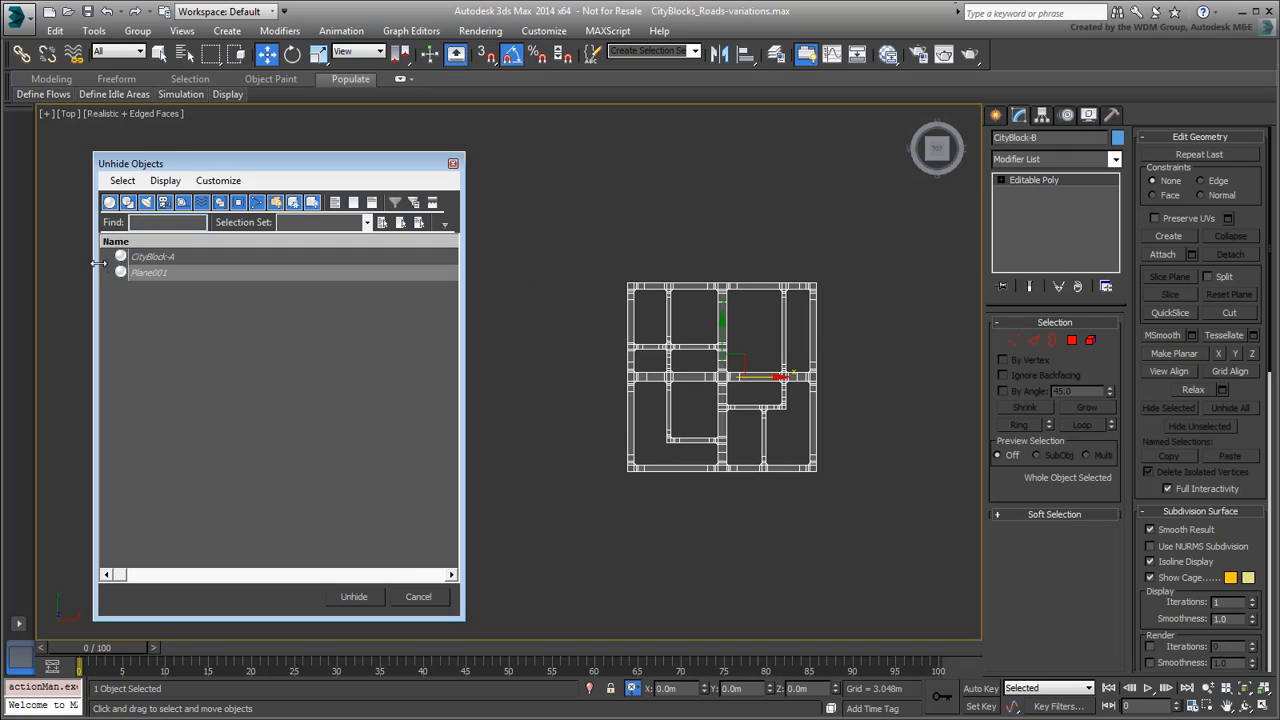
- Unhide CityBlock-A and zoom out to show the three road-block variations side by side
click(353, 596)
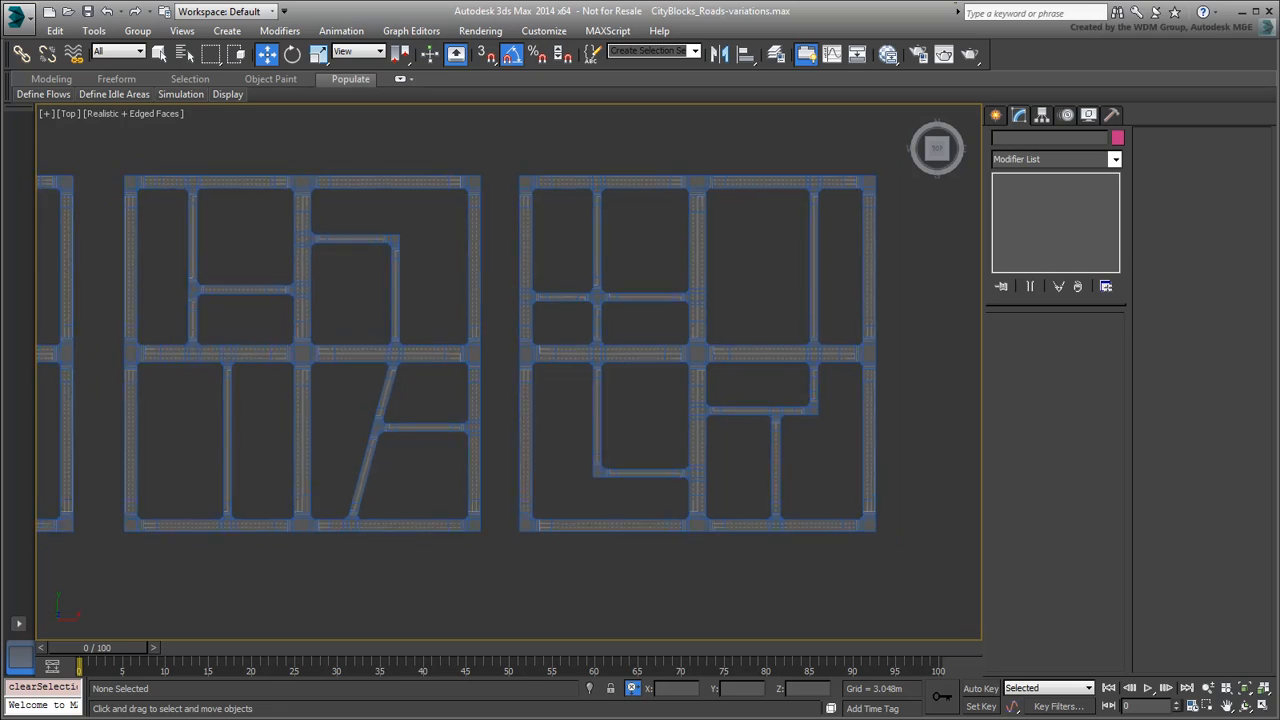
scroll(down, 3)
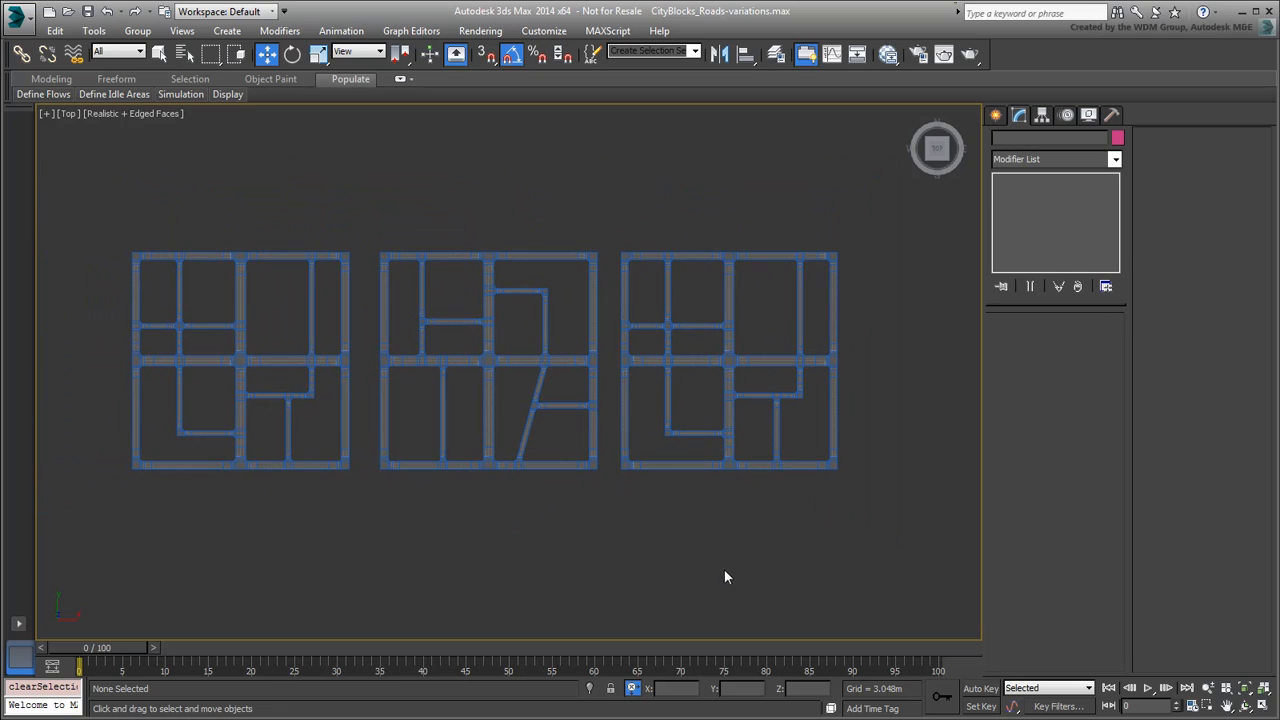